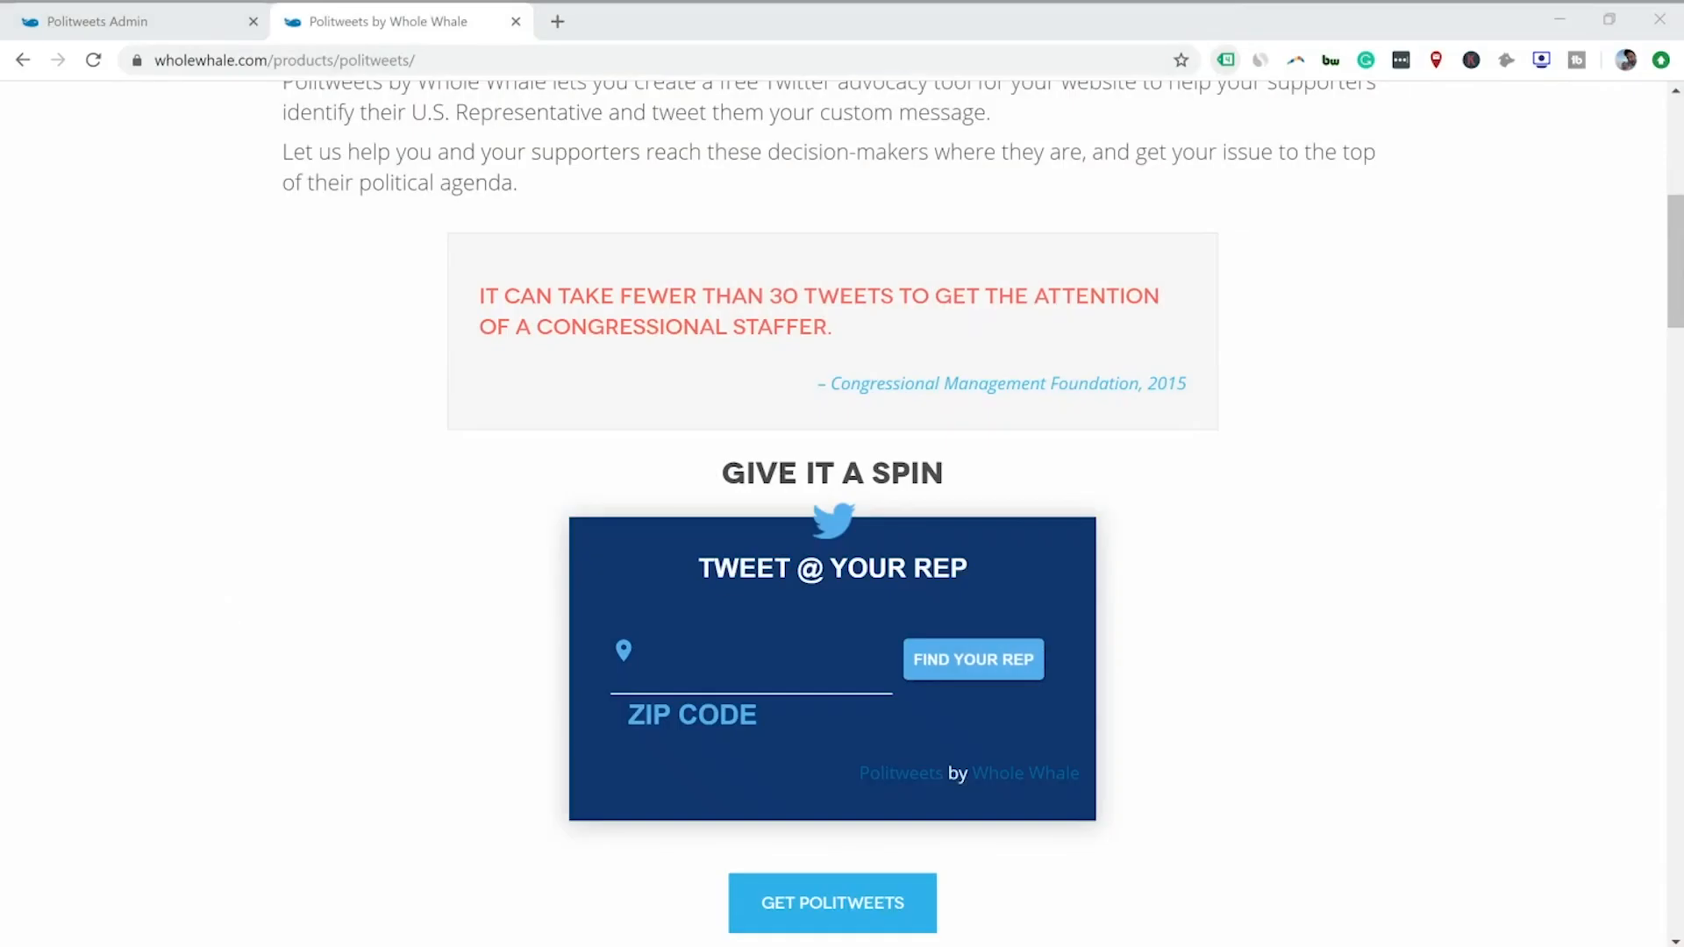
- Look up representatives for zip code 94110 in the demo widget
{"action": "scroll", "scroll_direction": "down", "scroll_amount": 3}
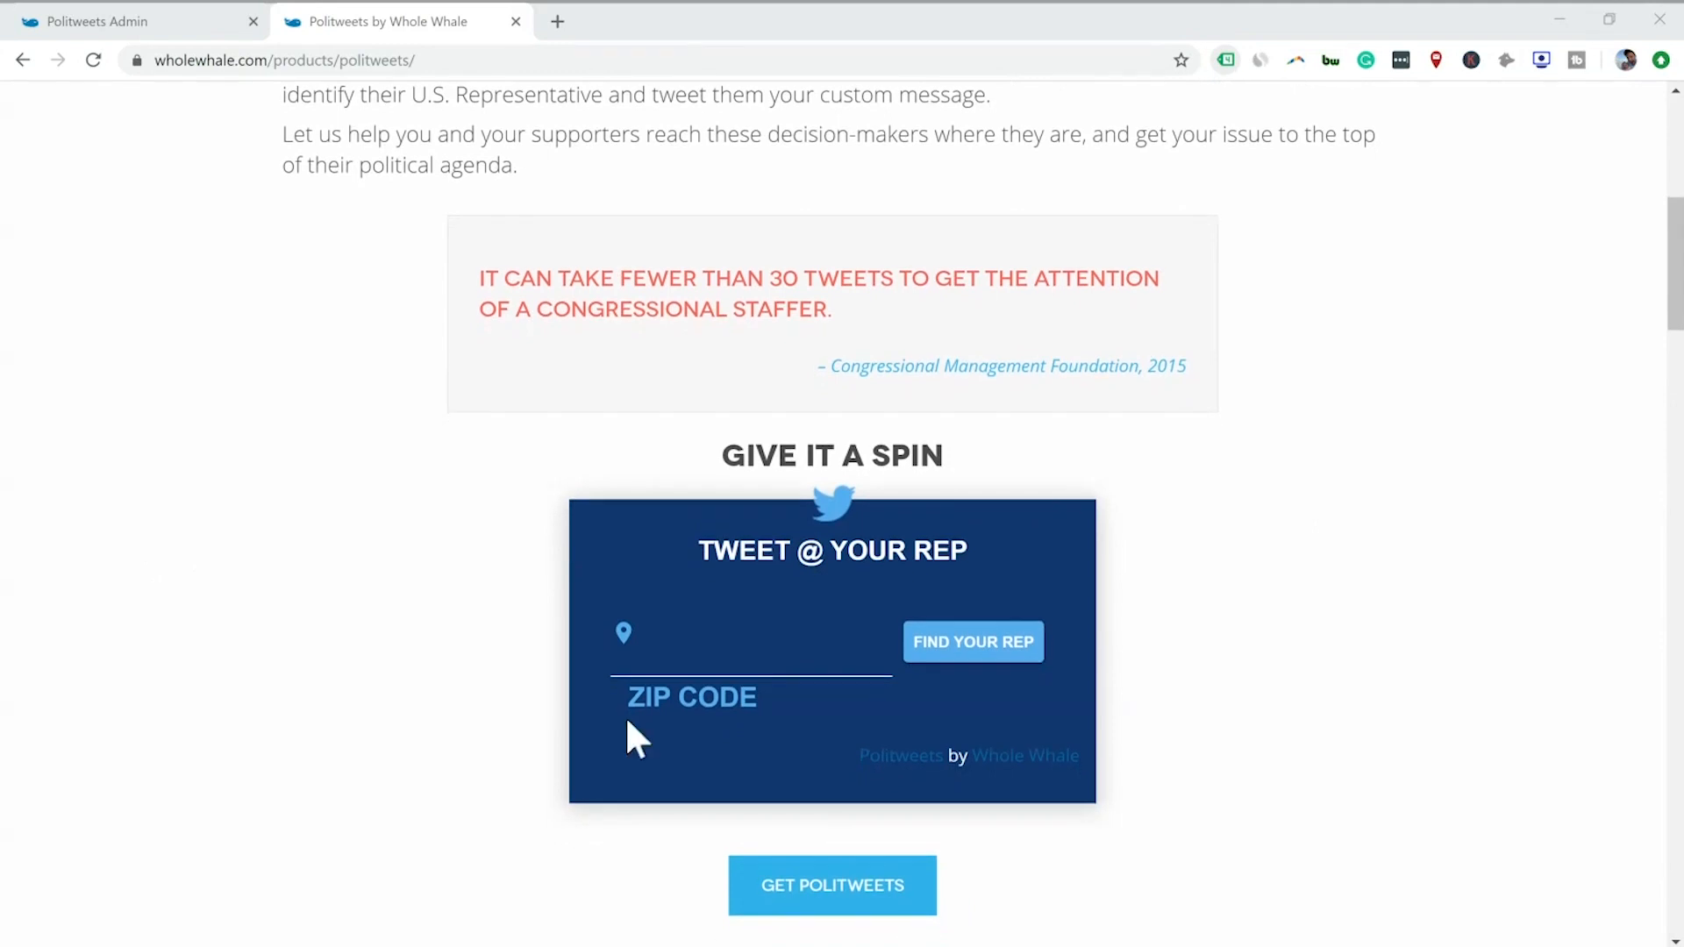
{"action": "left_click", "coordinate": [750, 633]}
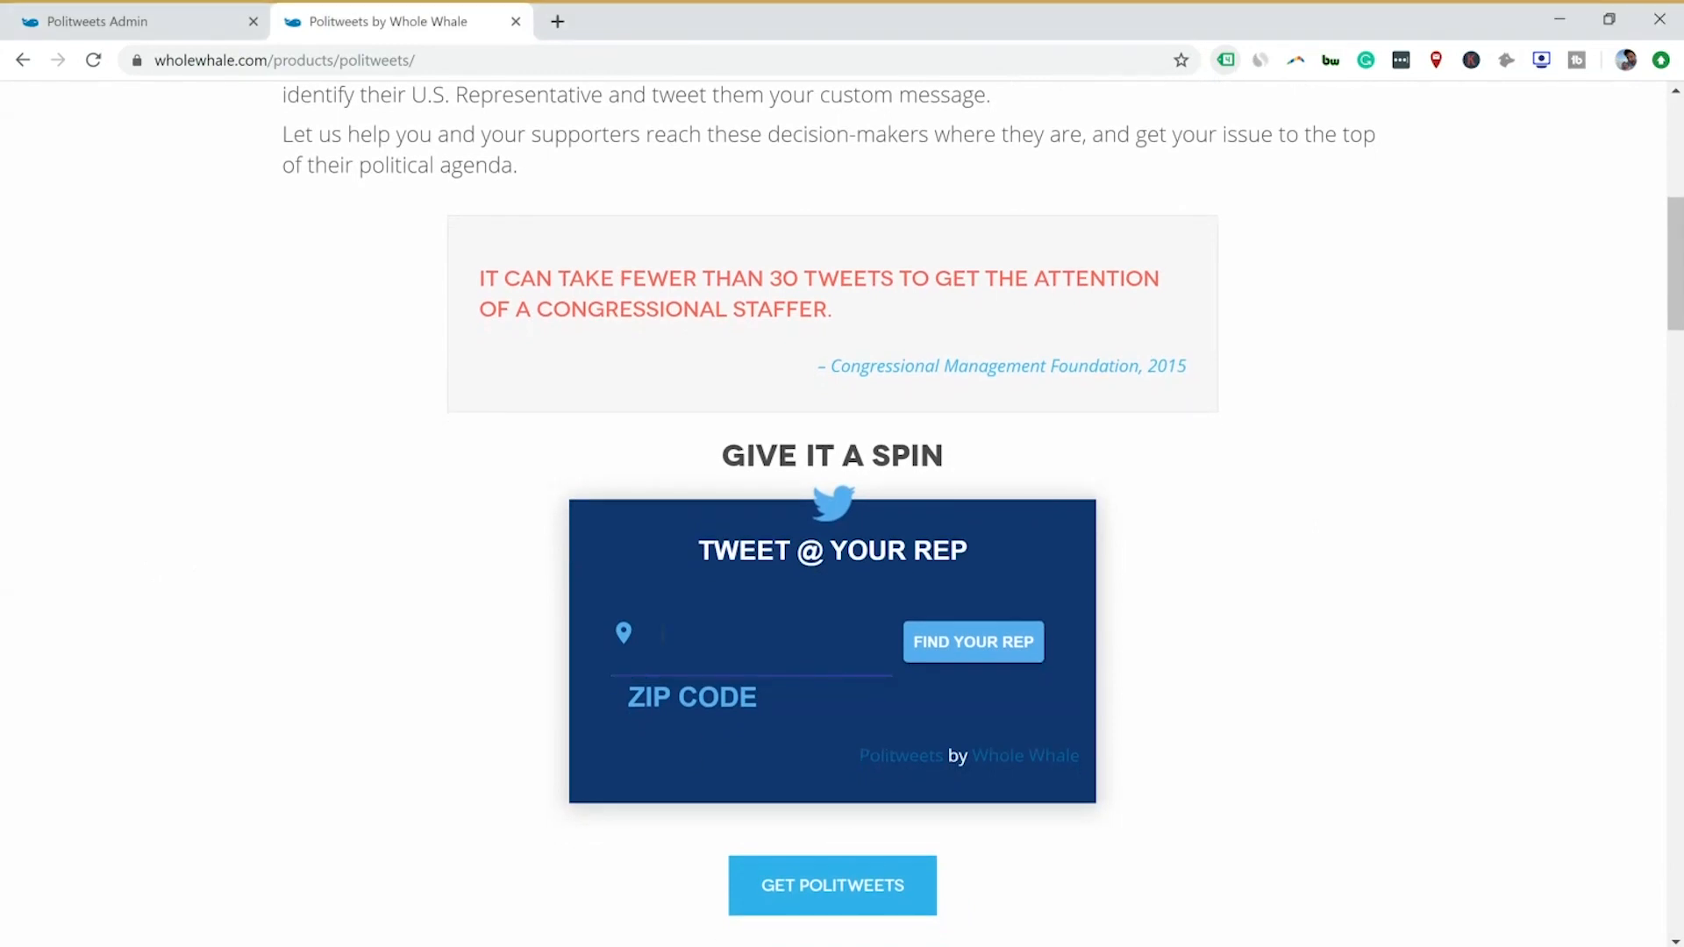
{"action": "type", "text": "94110"}
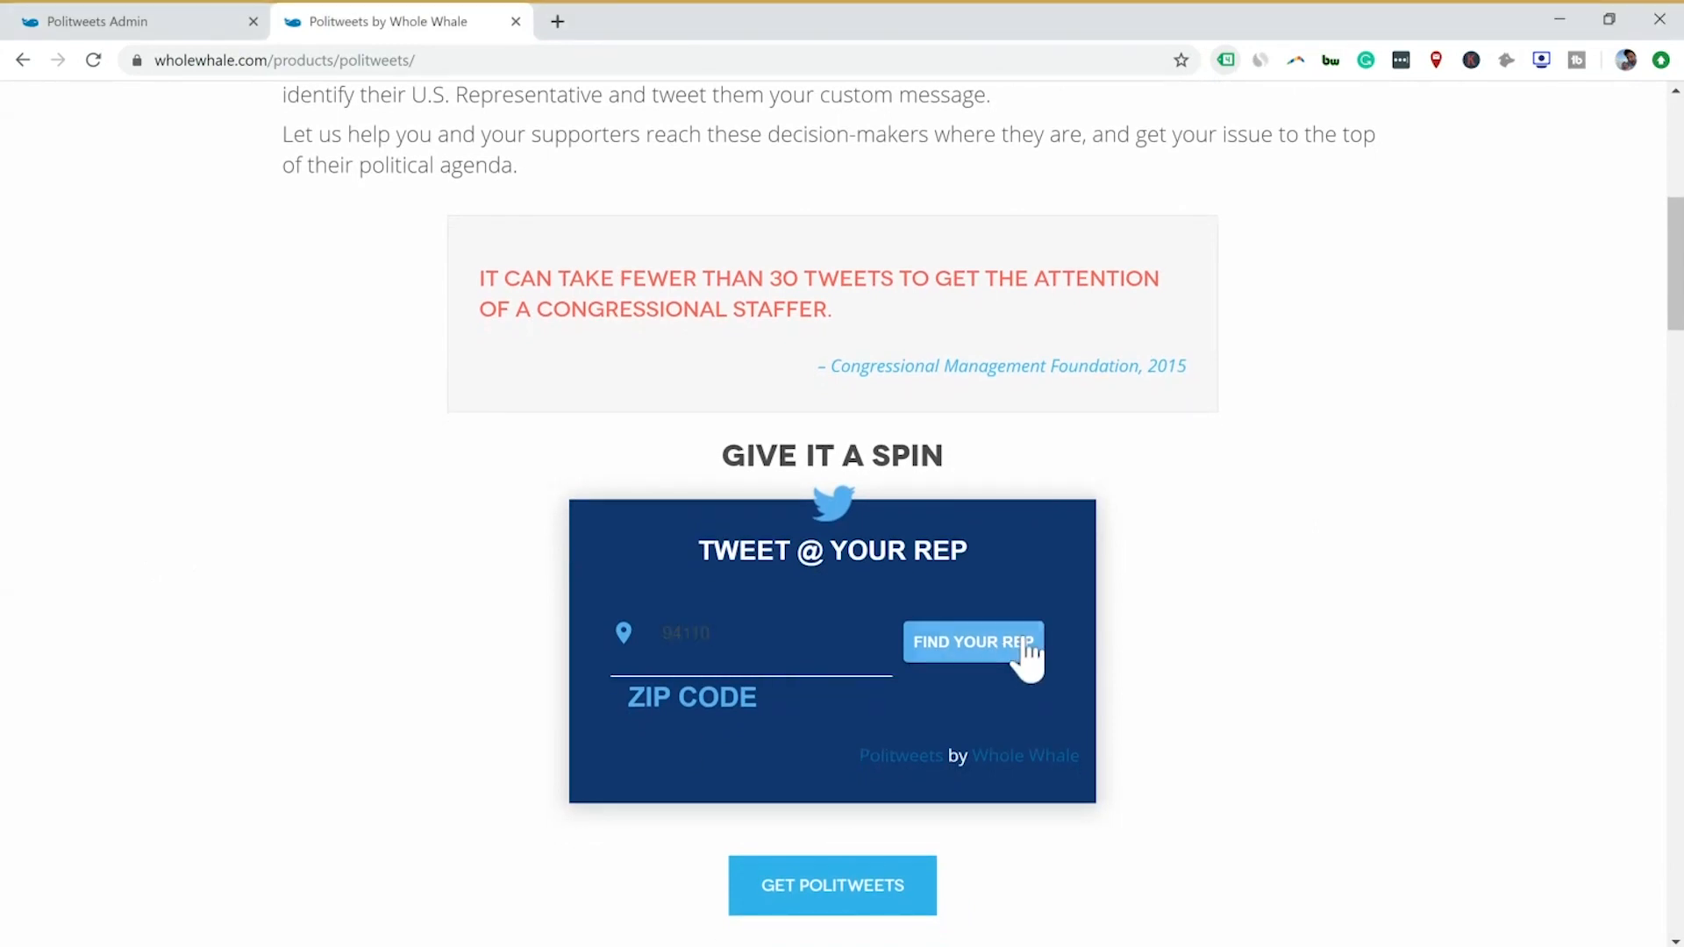
{"action": "left_click", "coordinate": [972, 642]}
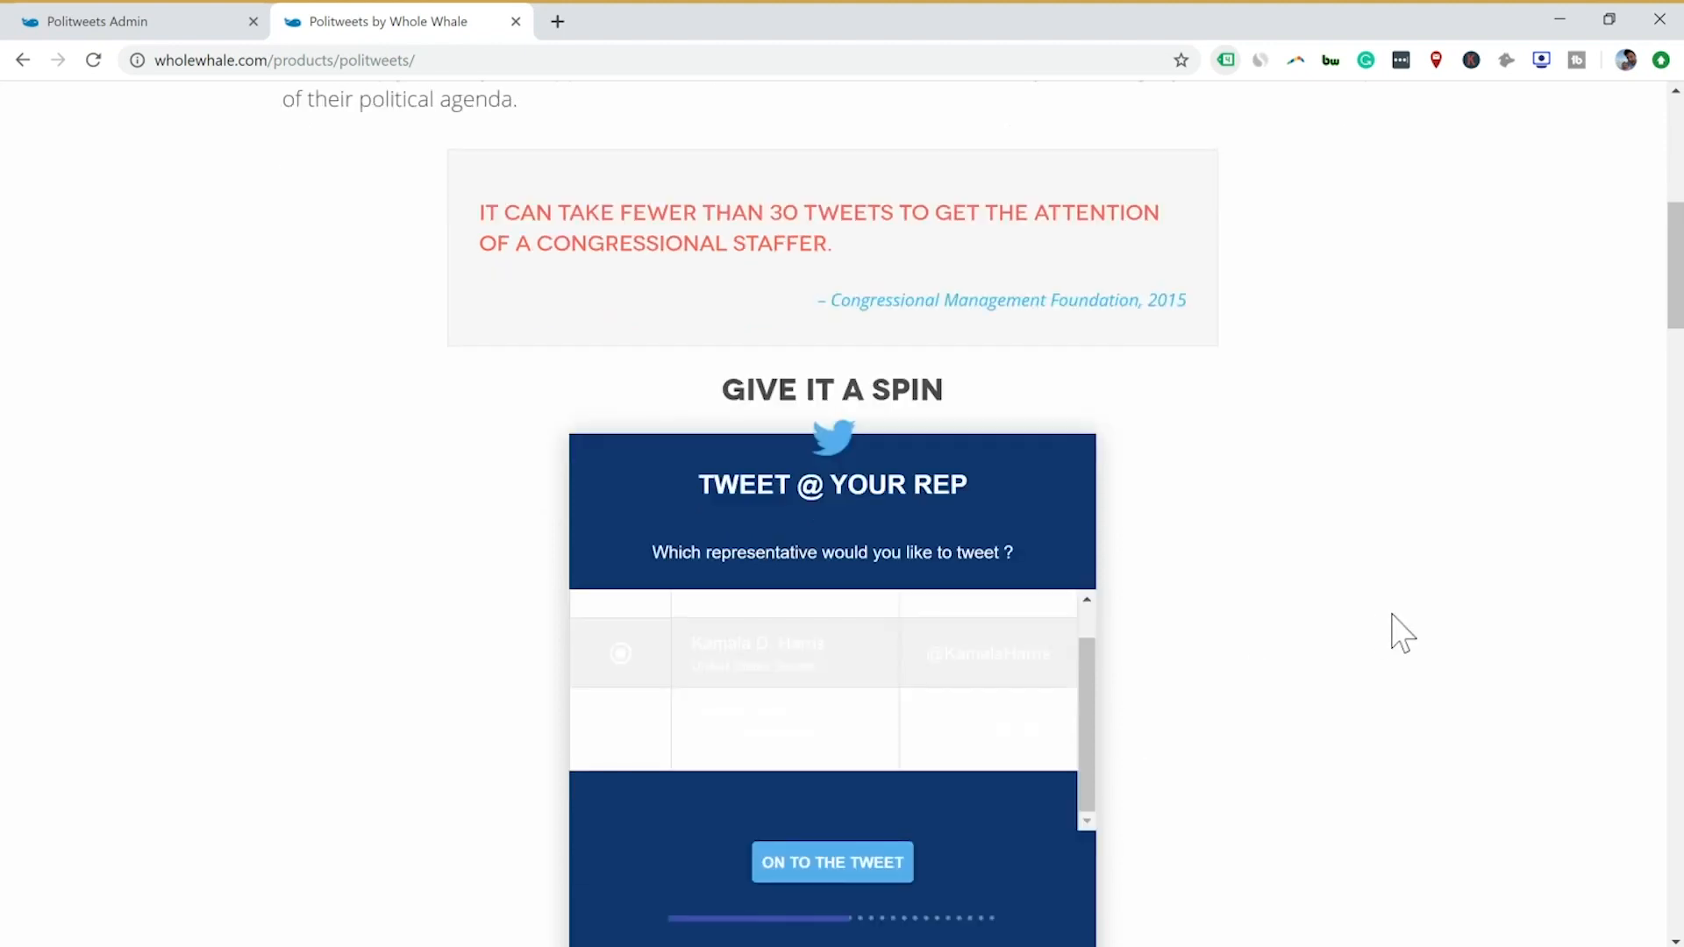
- Choose a representative and tweet, send it to reach the thank-you message, and return to the admin
{"action": "left_click", "coordinate": [831, 862]}
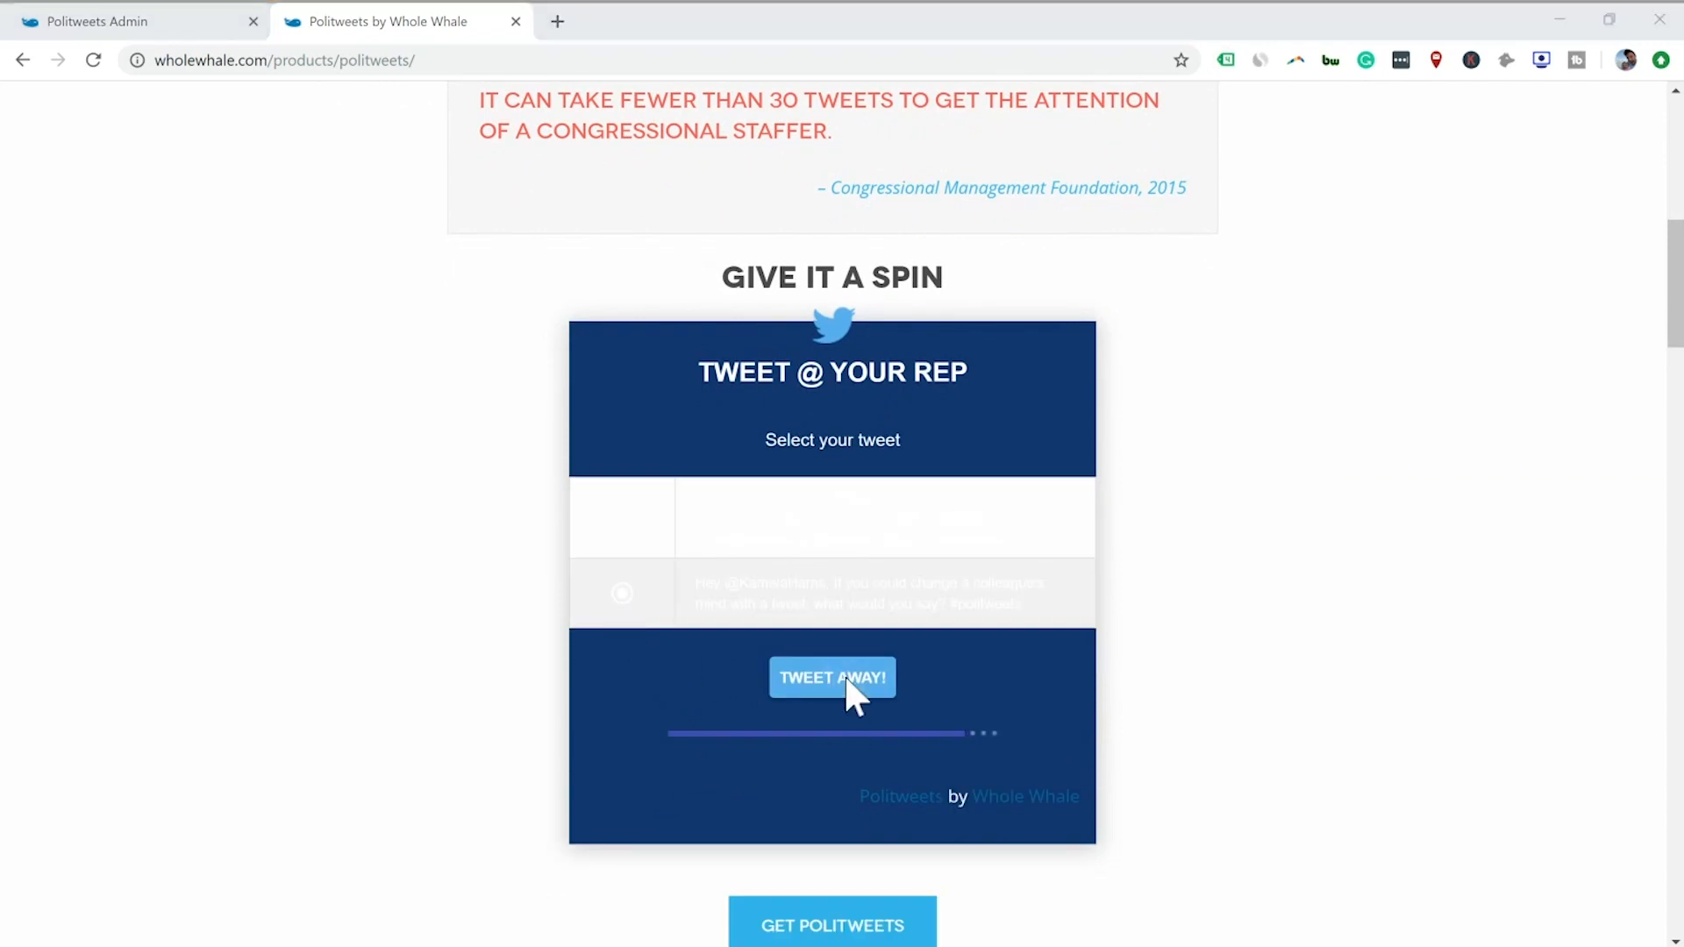
{"action": "left_click", "coordinate": [831, 678]}
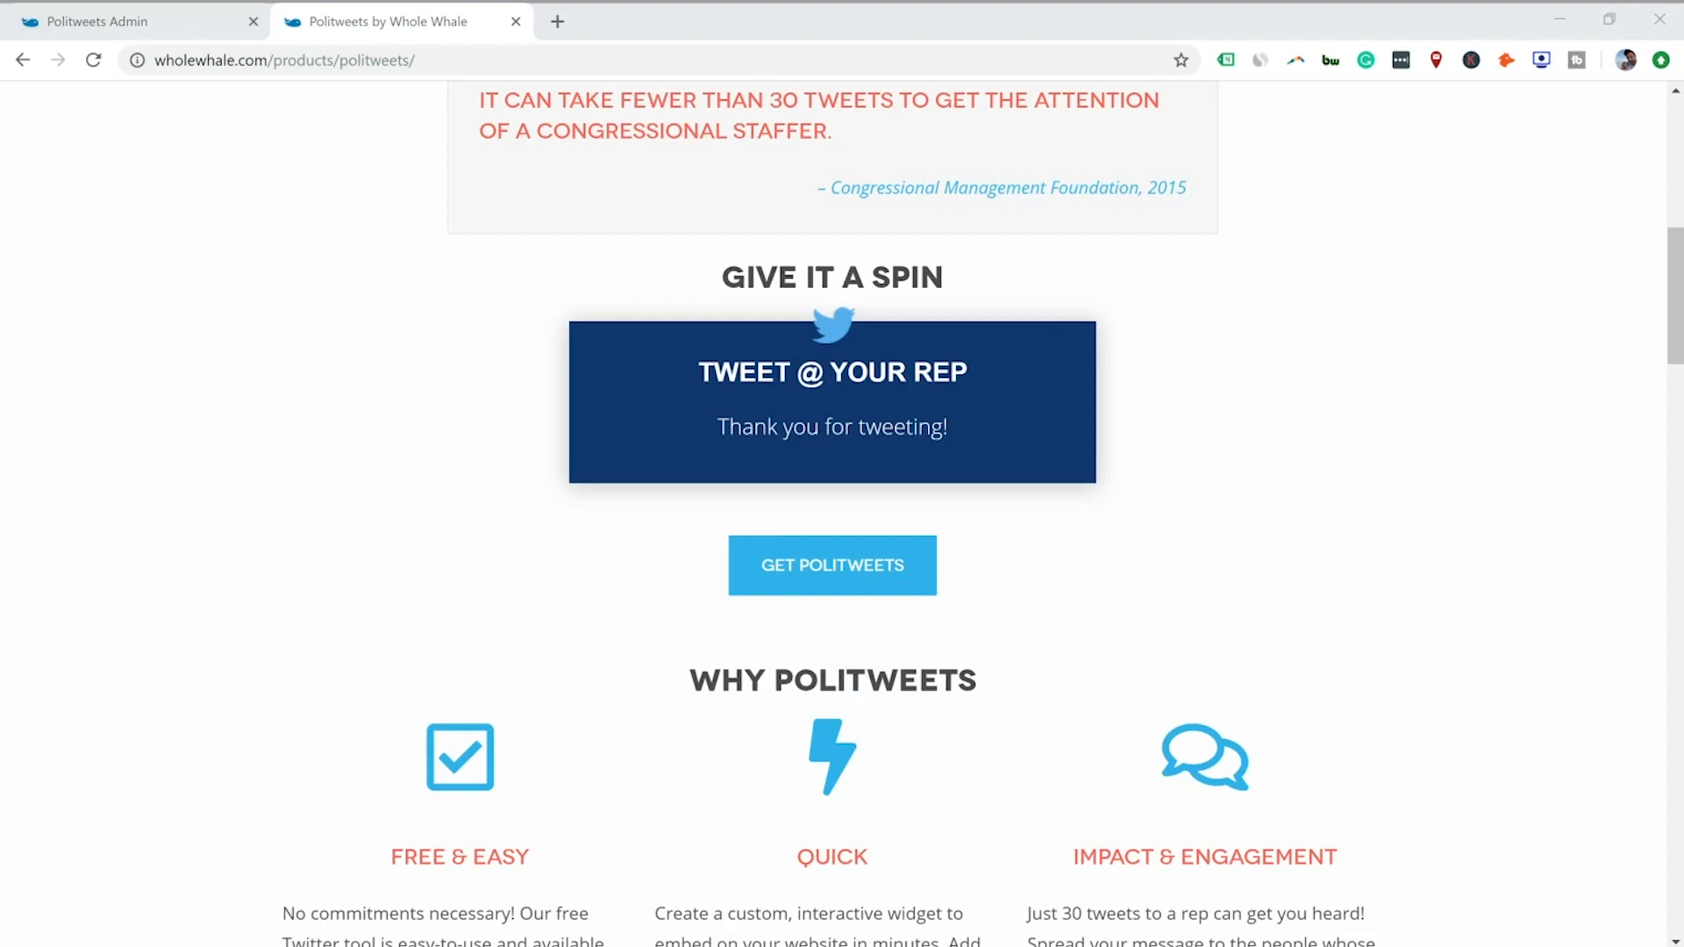
{"action": "left_click", "coordinate": [96, 21]}
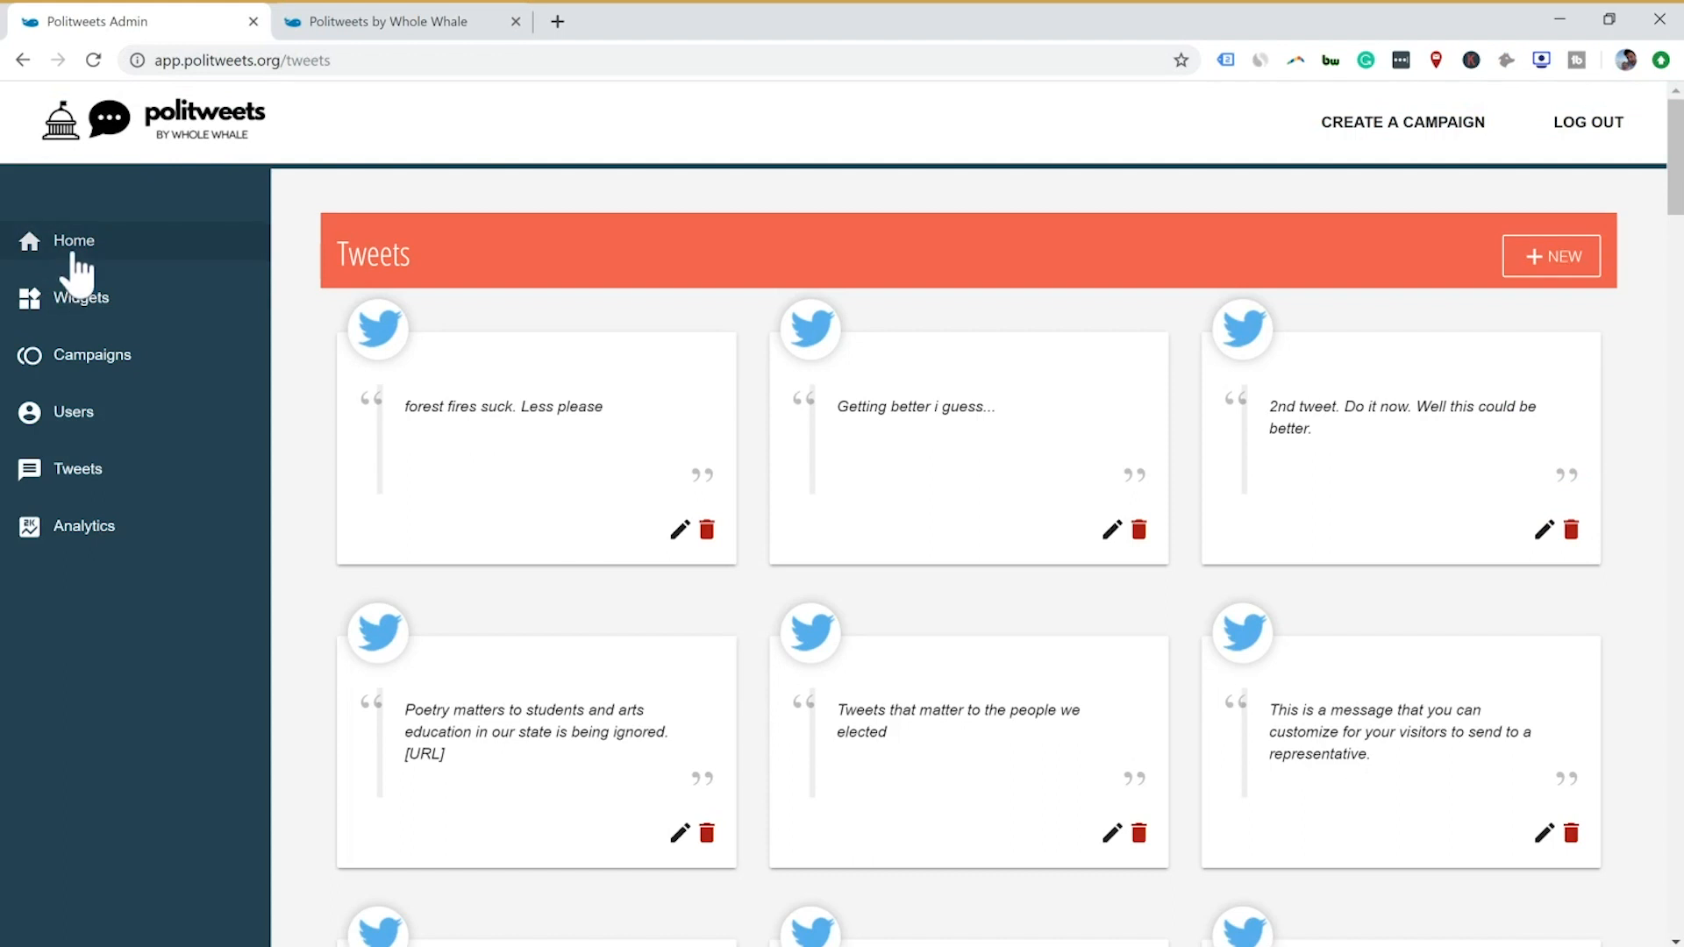
{"action": "mouse_move", "coordinate": [779, 360]}
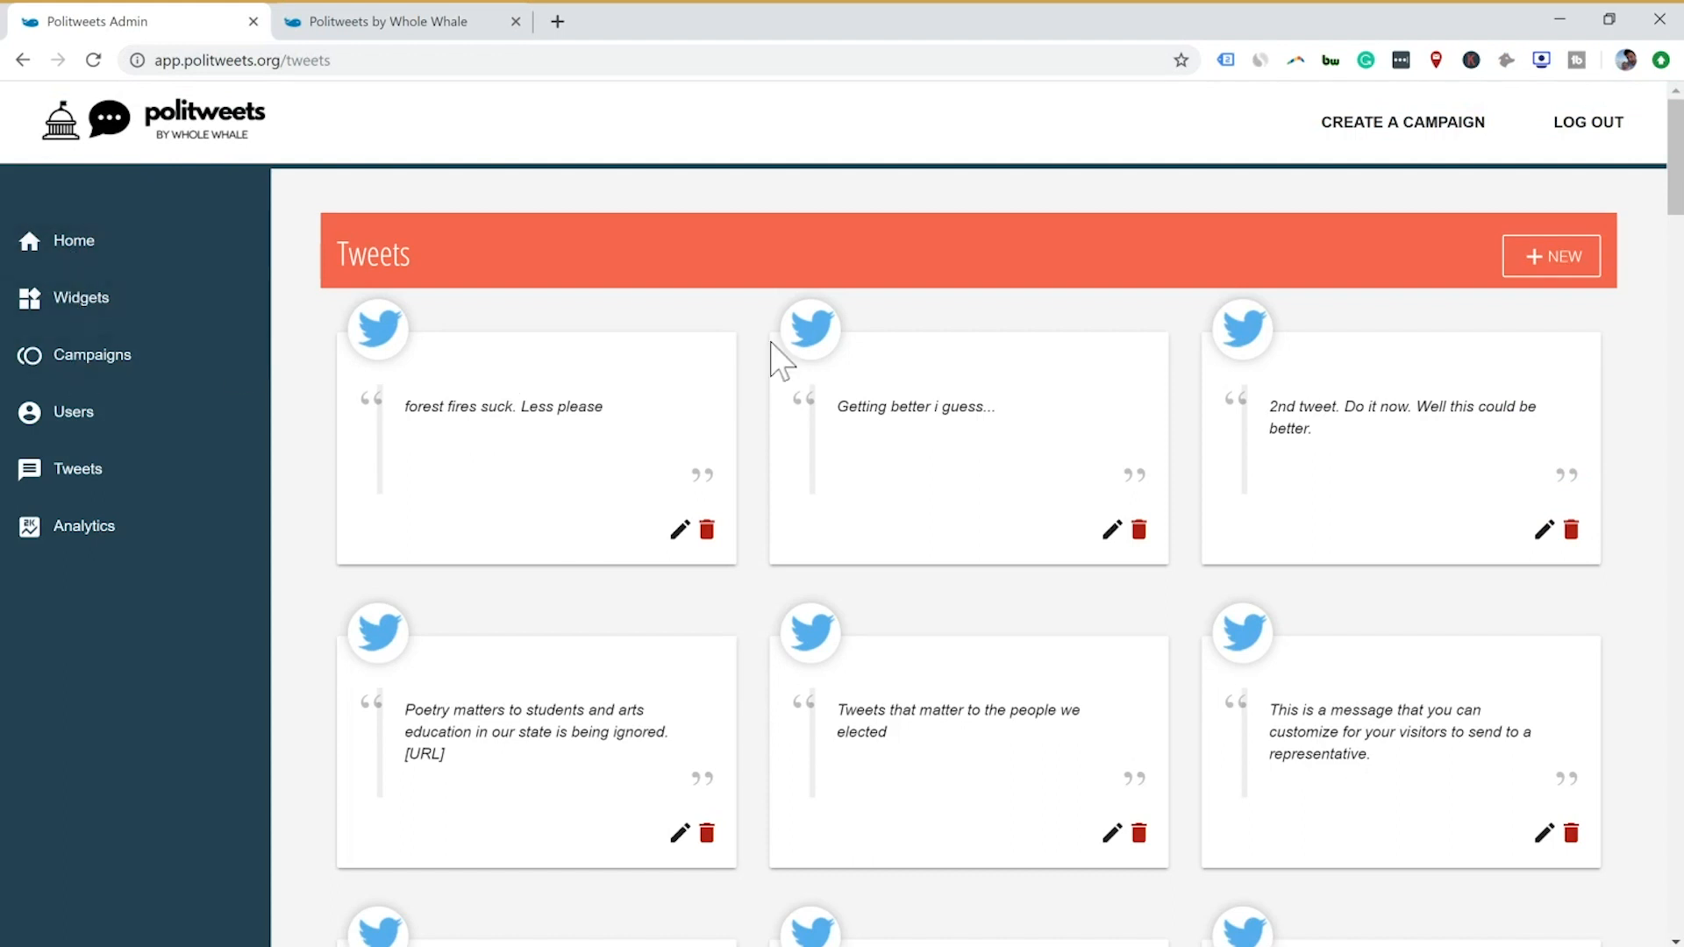
- Begin adding a new tweet from the admin tweets list
{"action": "left_click", "coordinate": [1551, 256]}
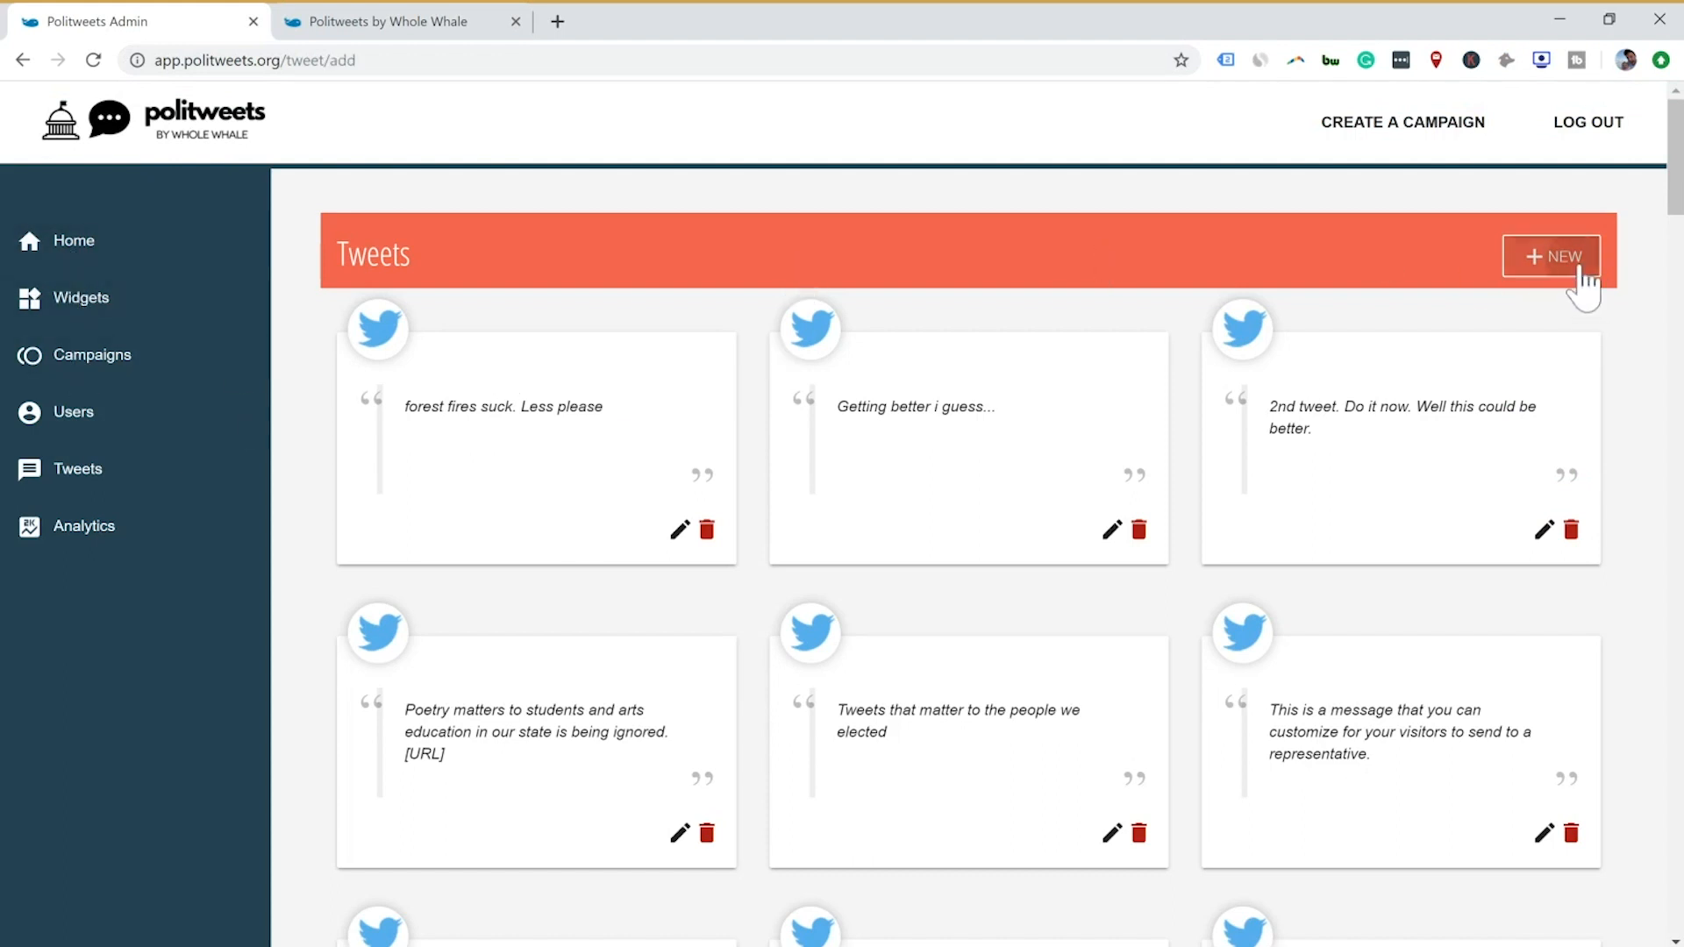
- Write the tweet "This is a test. just a test. Oursite.org" with the hashtag kept and submit it
{"action": "left_click", "coordinate": [1551, 256]}
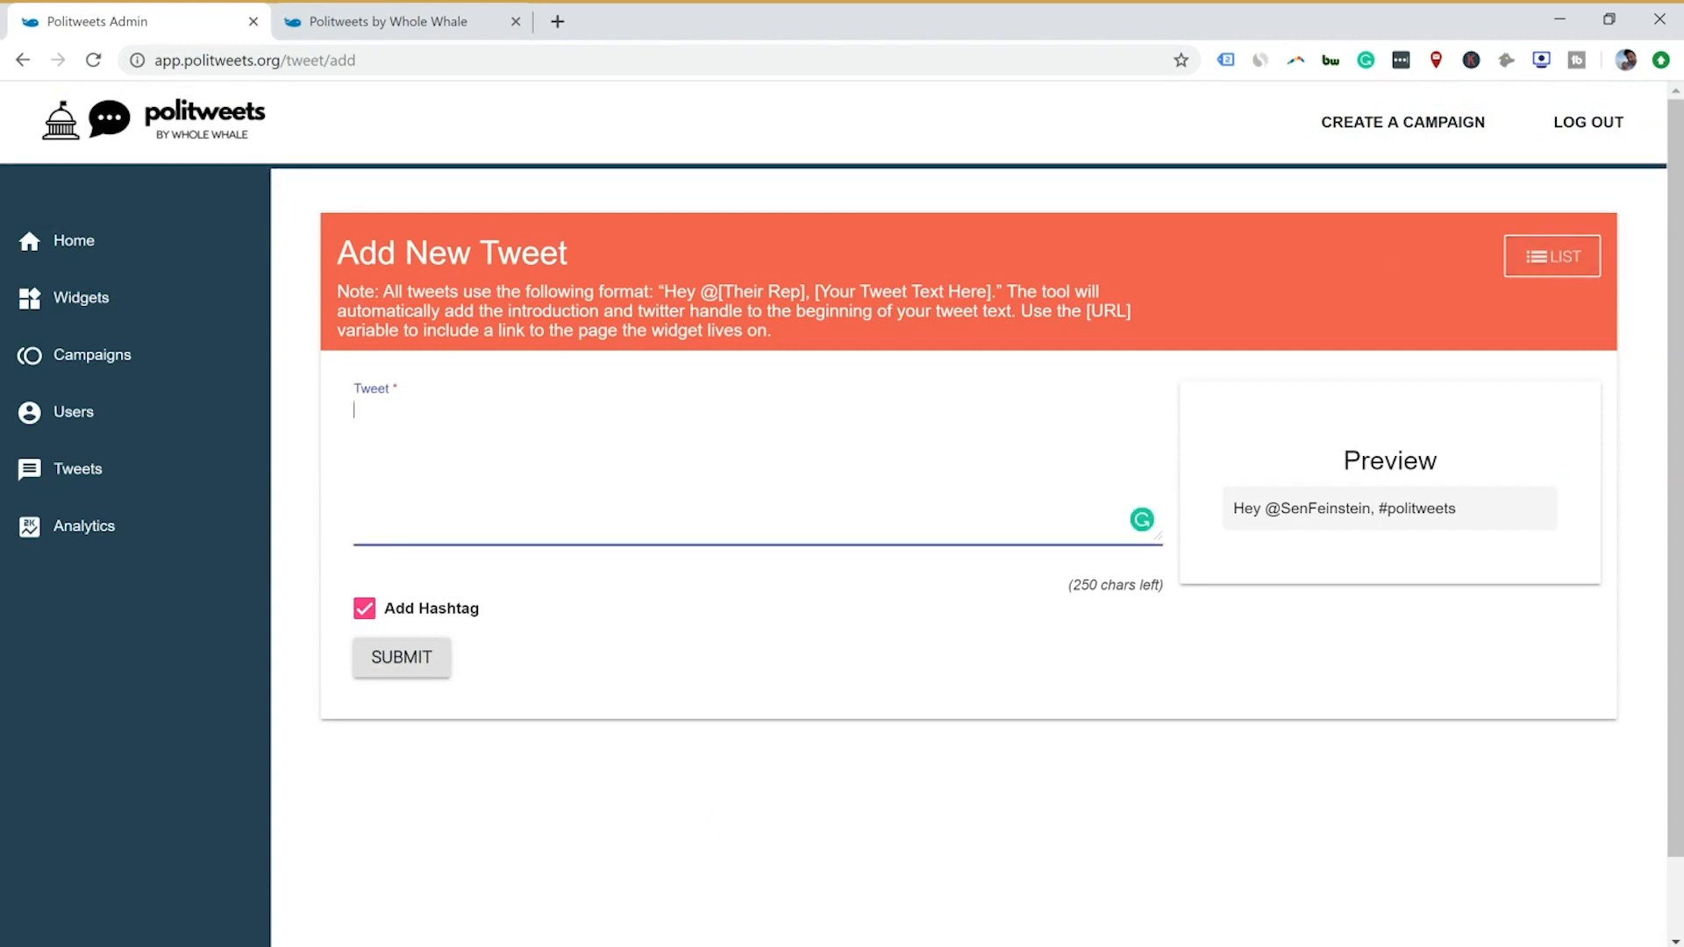
{"action": "type", "text": "This is a test. just a test."}
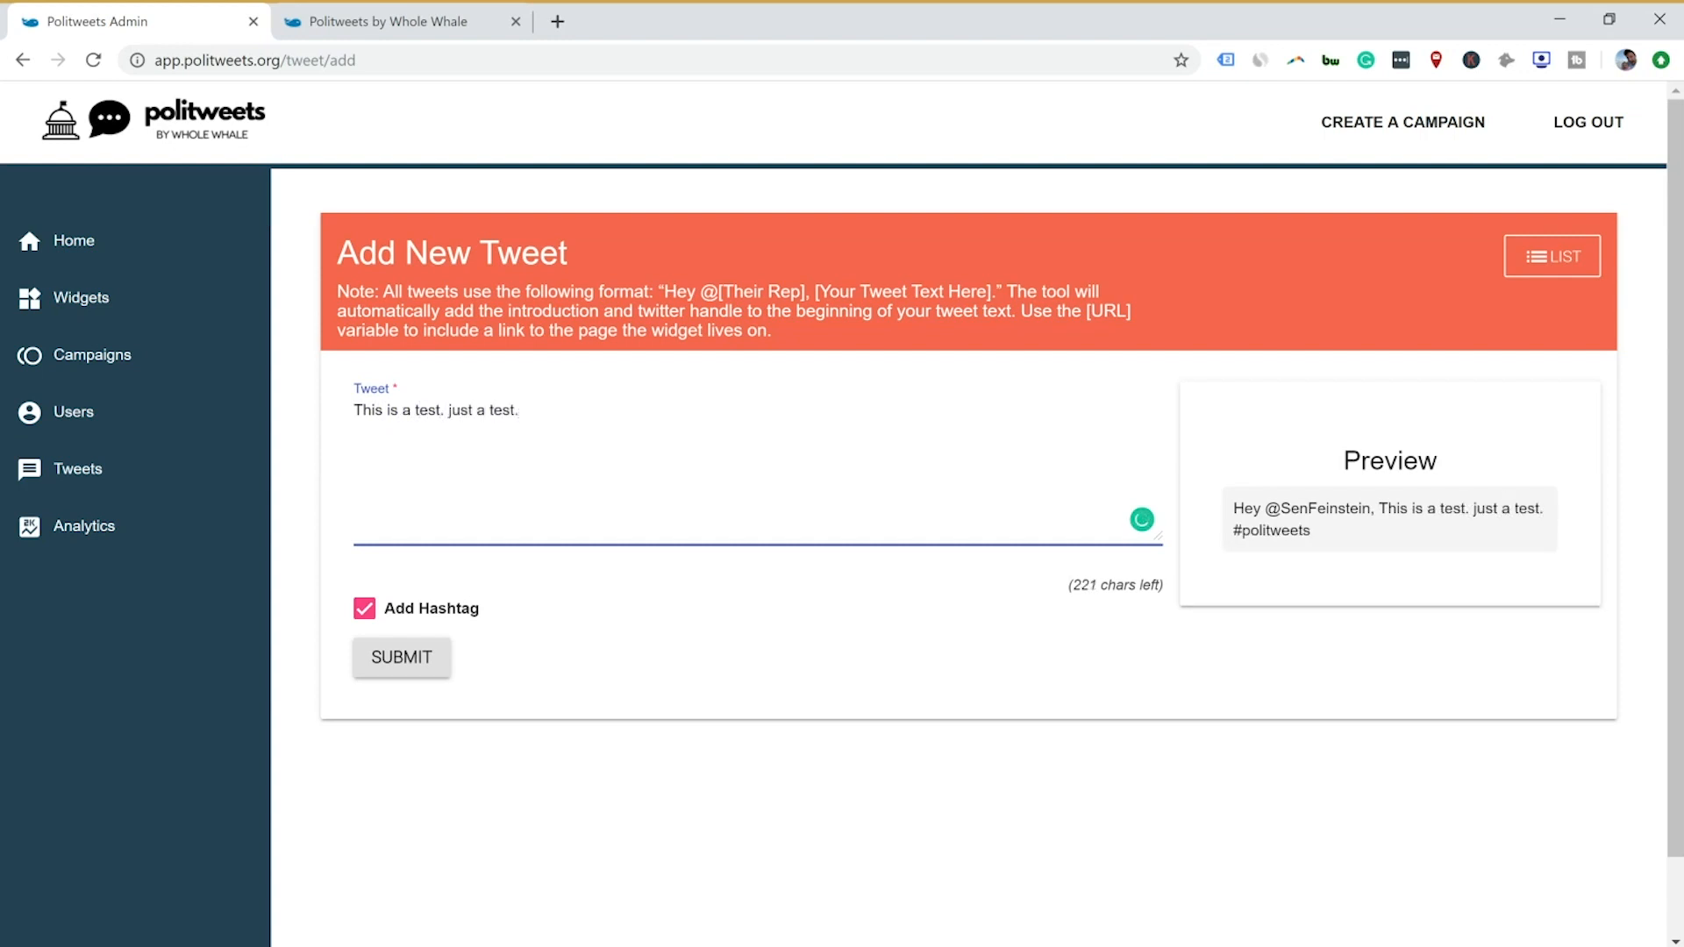
{"action": "mouse_move", "coordinate": [1356, 556]}
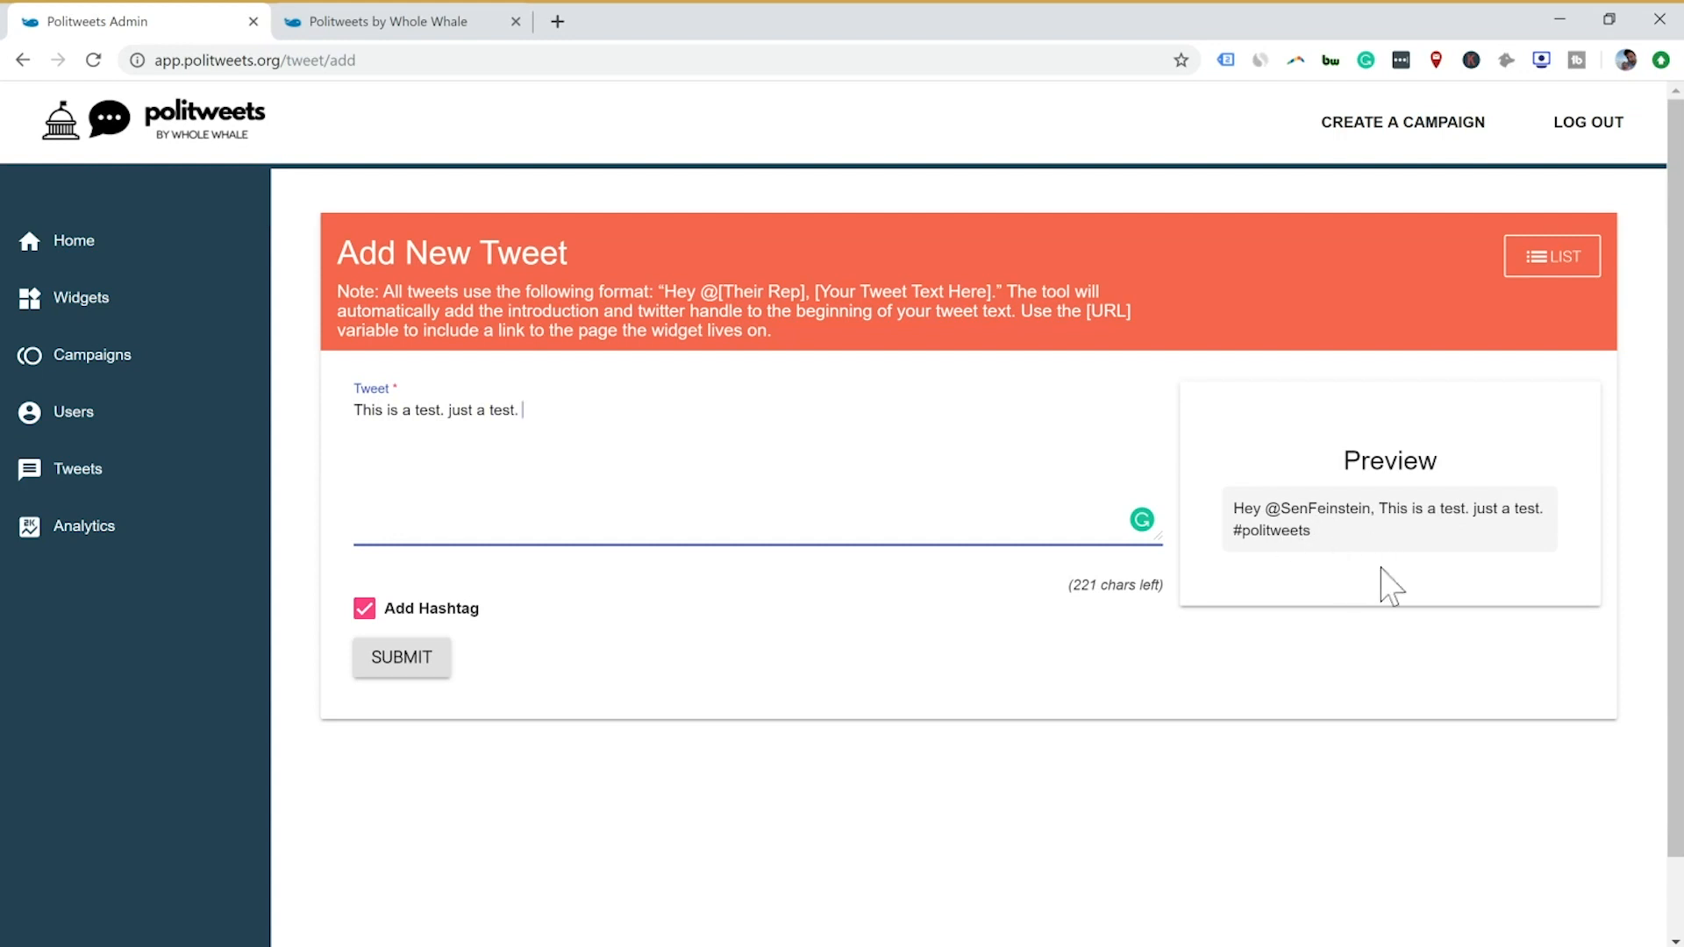
{"action": "mouse_move", "coordinate": [826, 624]}
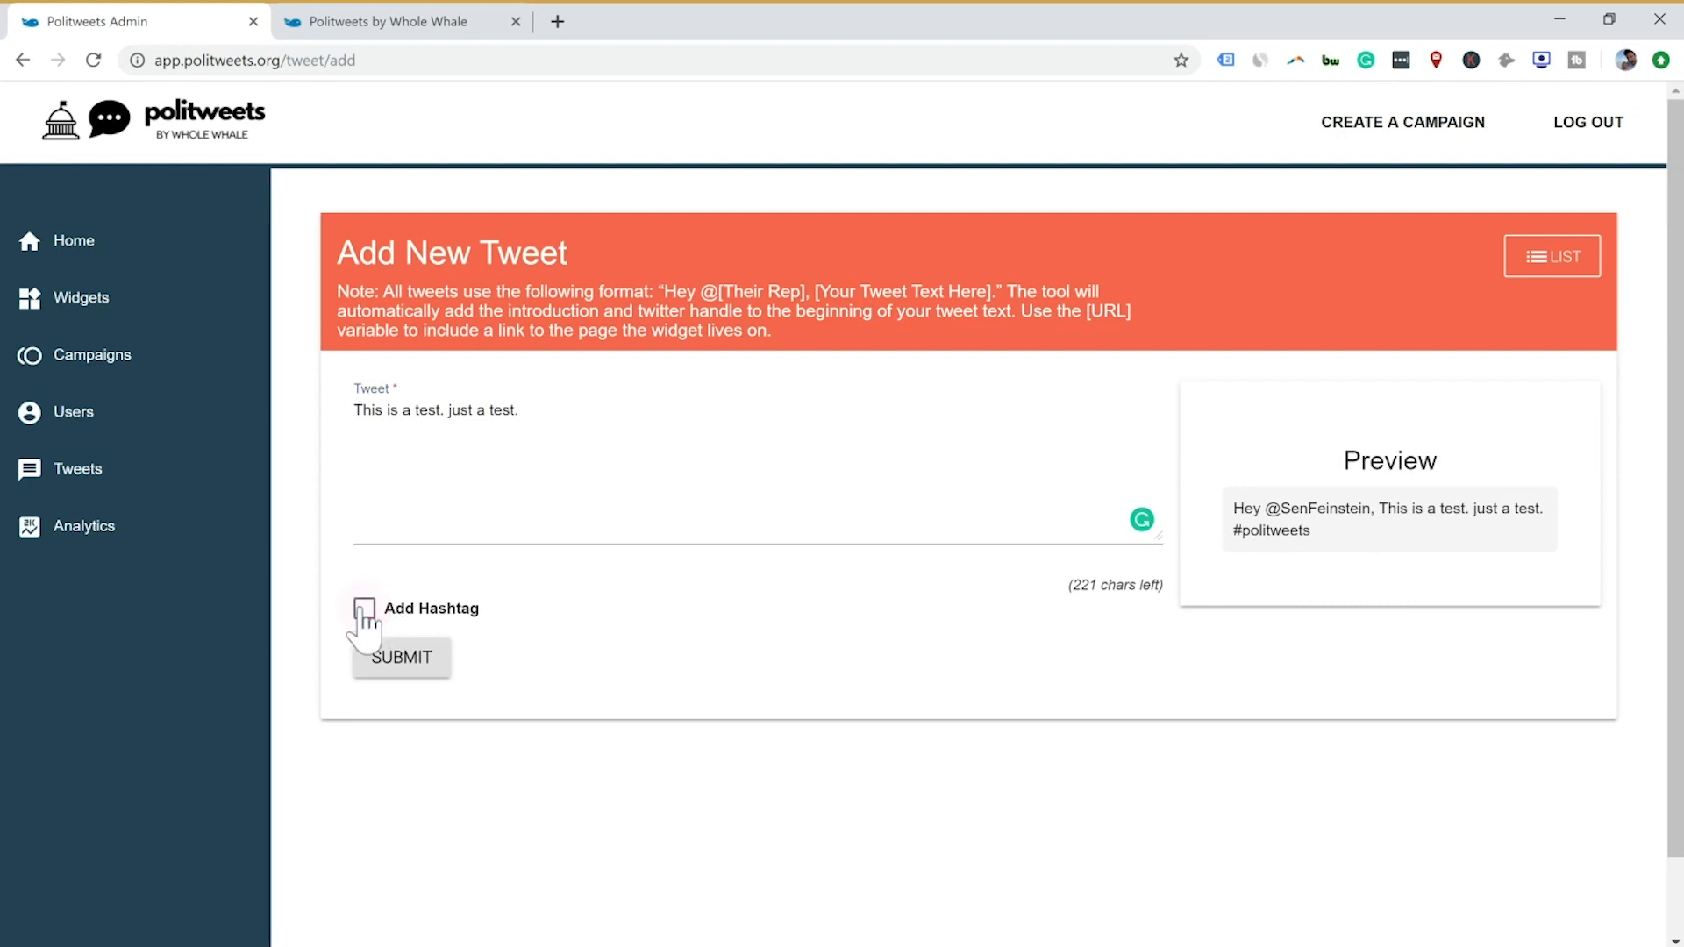
{"action": "left_click", "coordinate": [365, 609]}
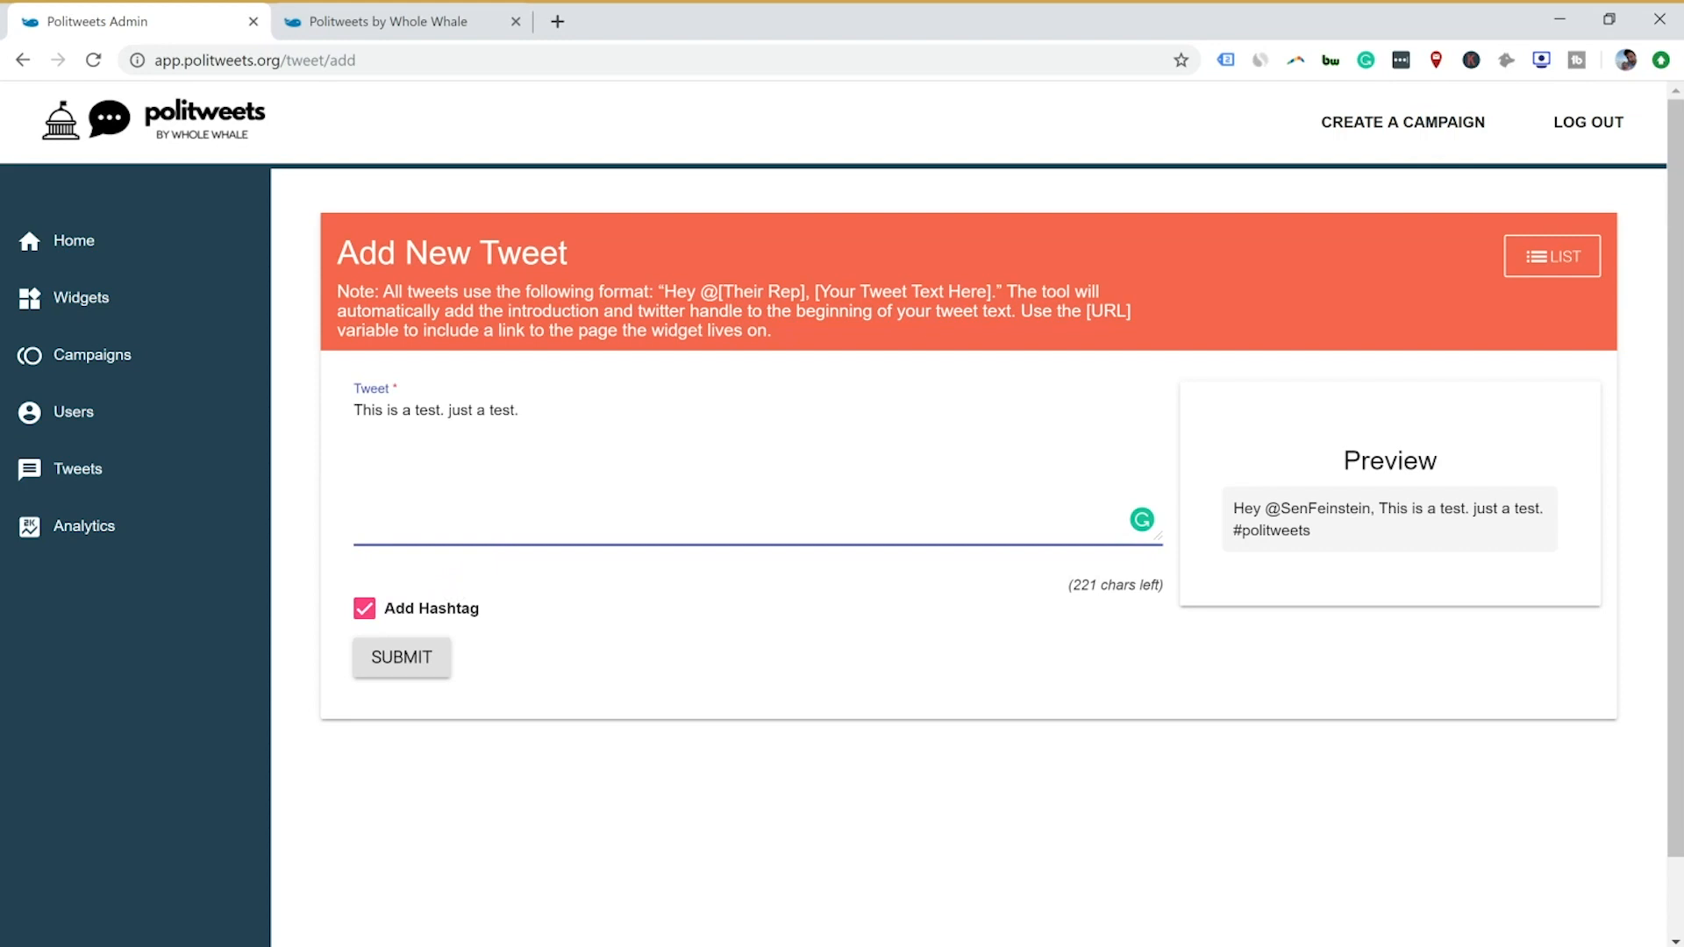
{"action": "type", "text": "[UR"}
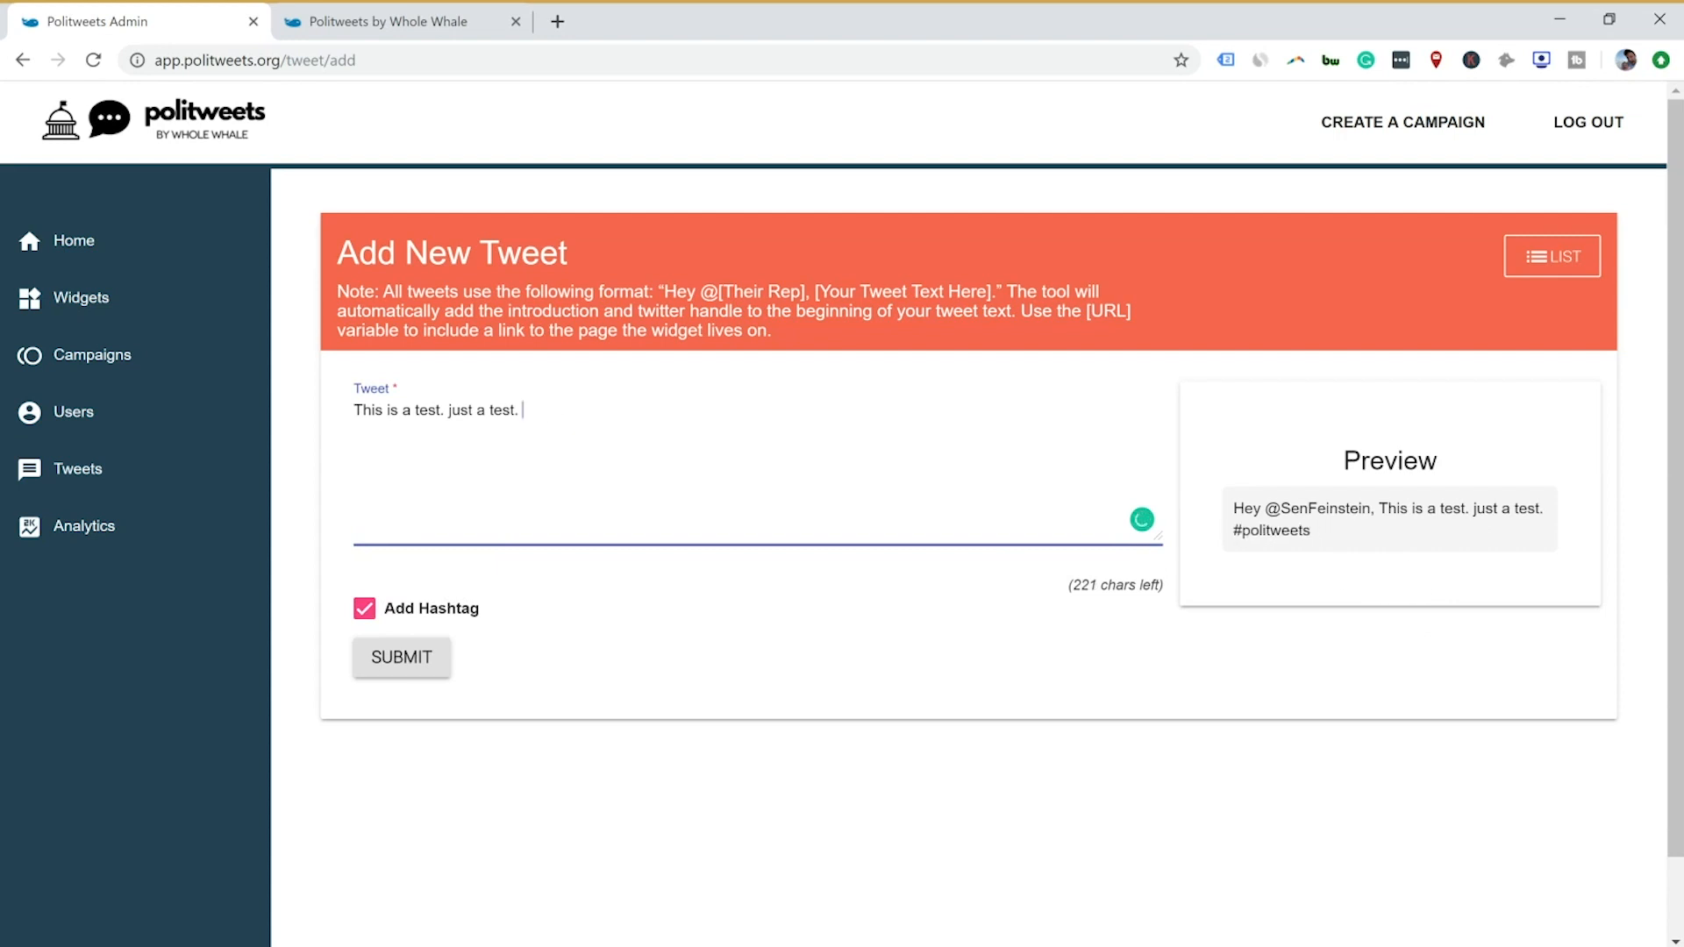
{"action": "type", "text": "Oursite."}
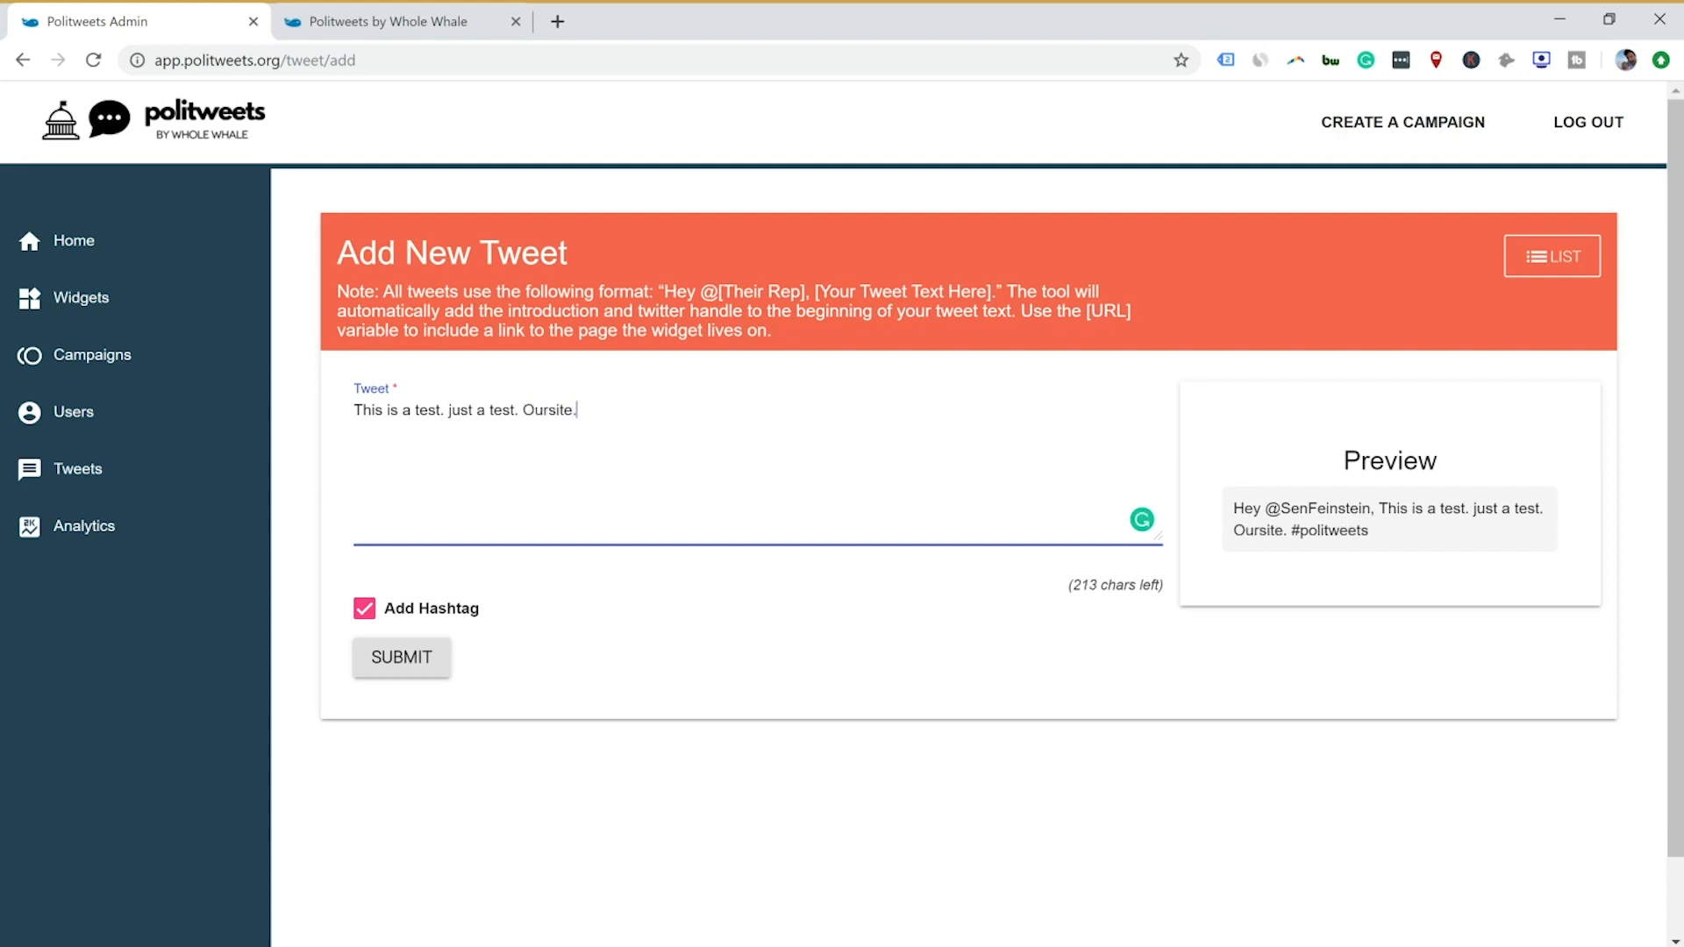
{"action": "type", "text": ".org"}
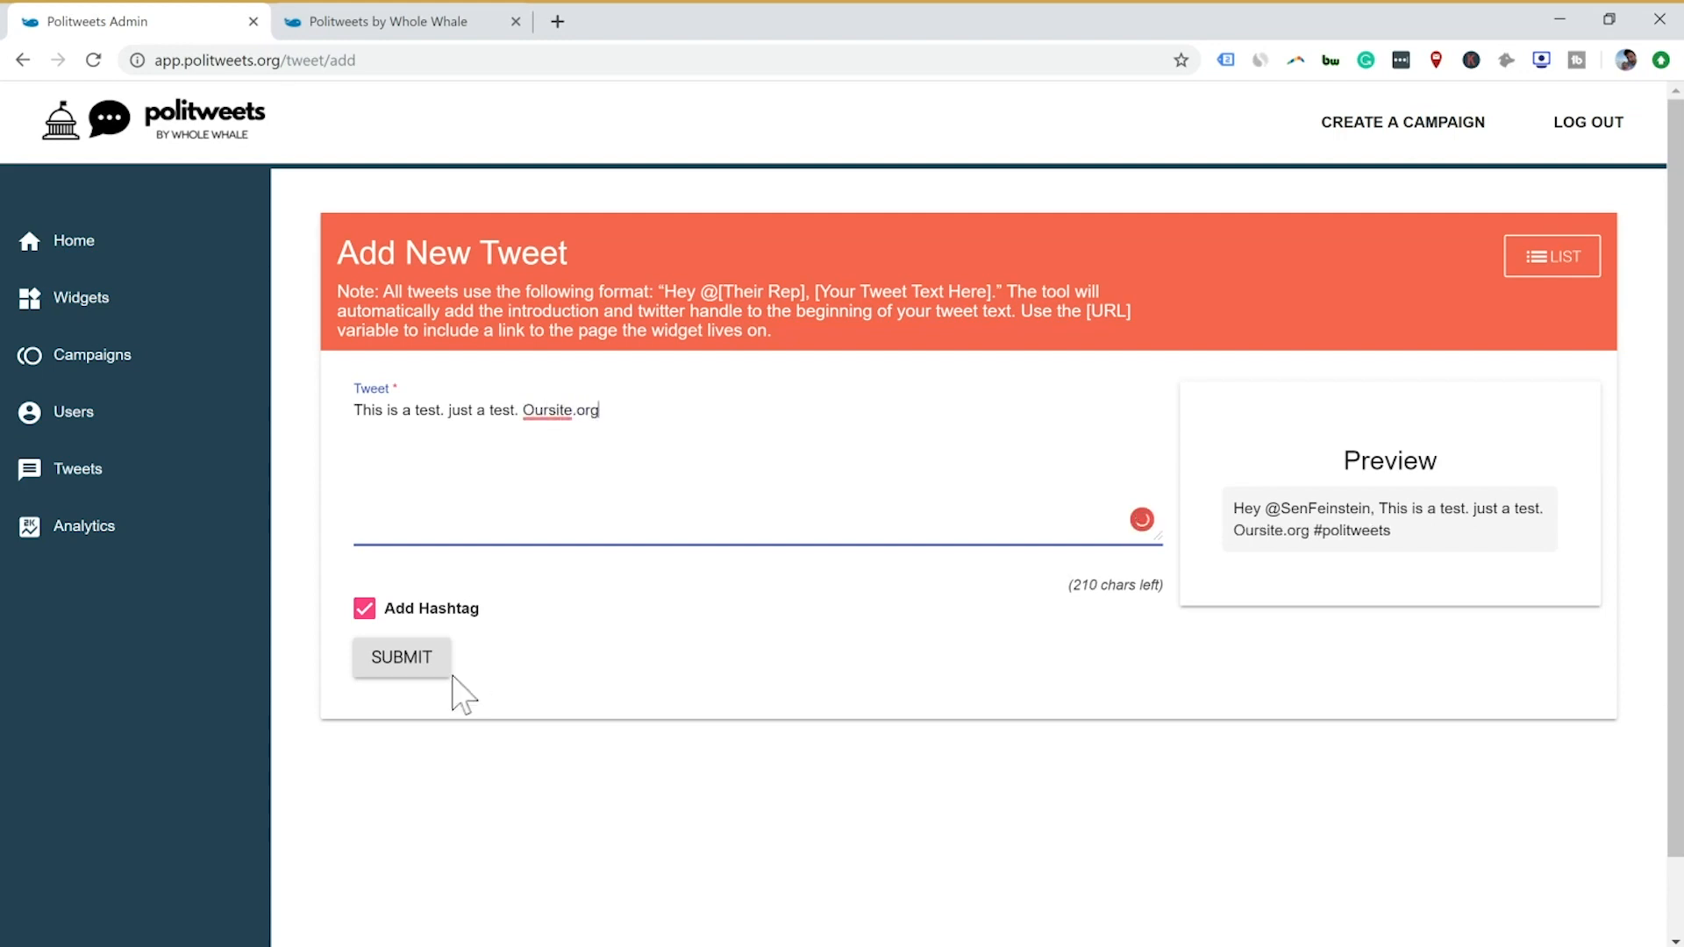
{"action": "left_click", "coordinate": [93, 355]}
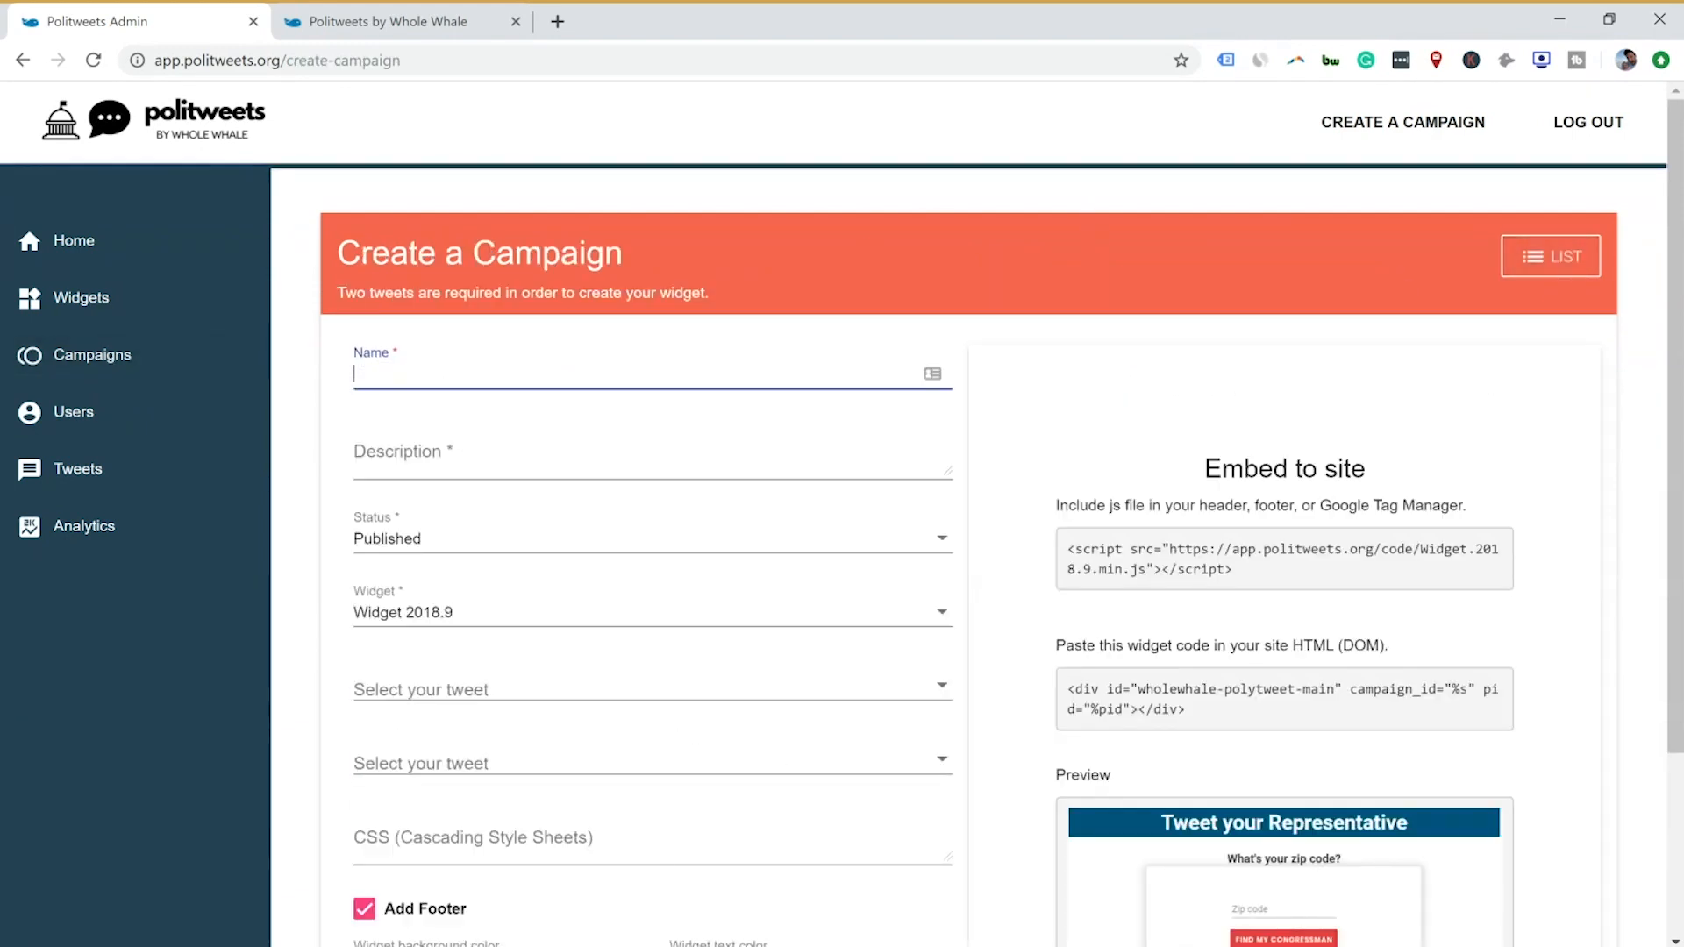
- Name the campaign TEST and give it the description "for a reminder"
{"action": "type", "text": "TEST"}
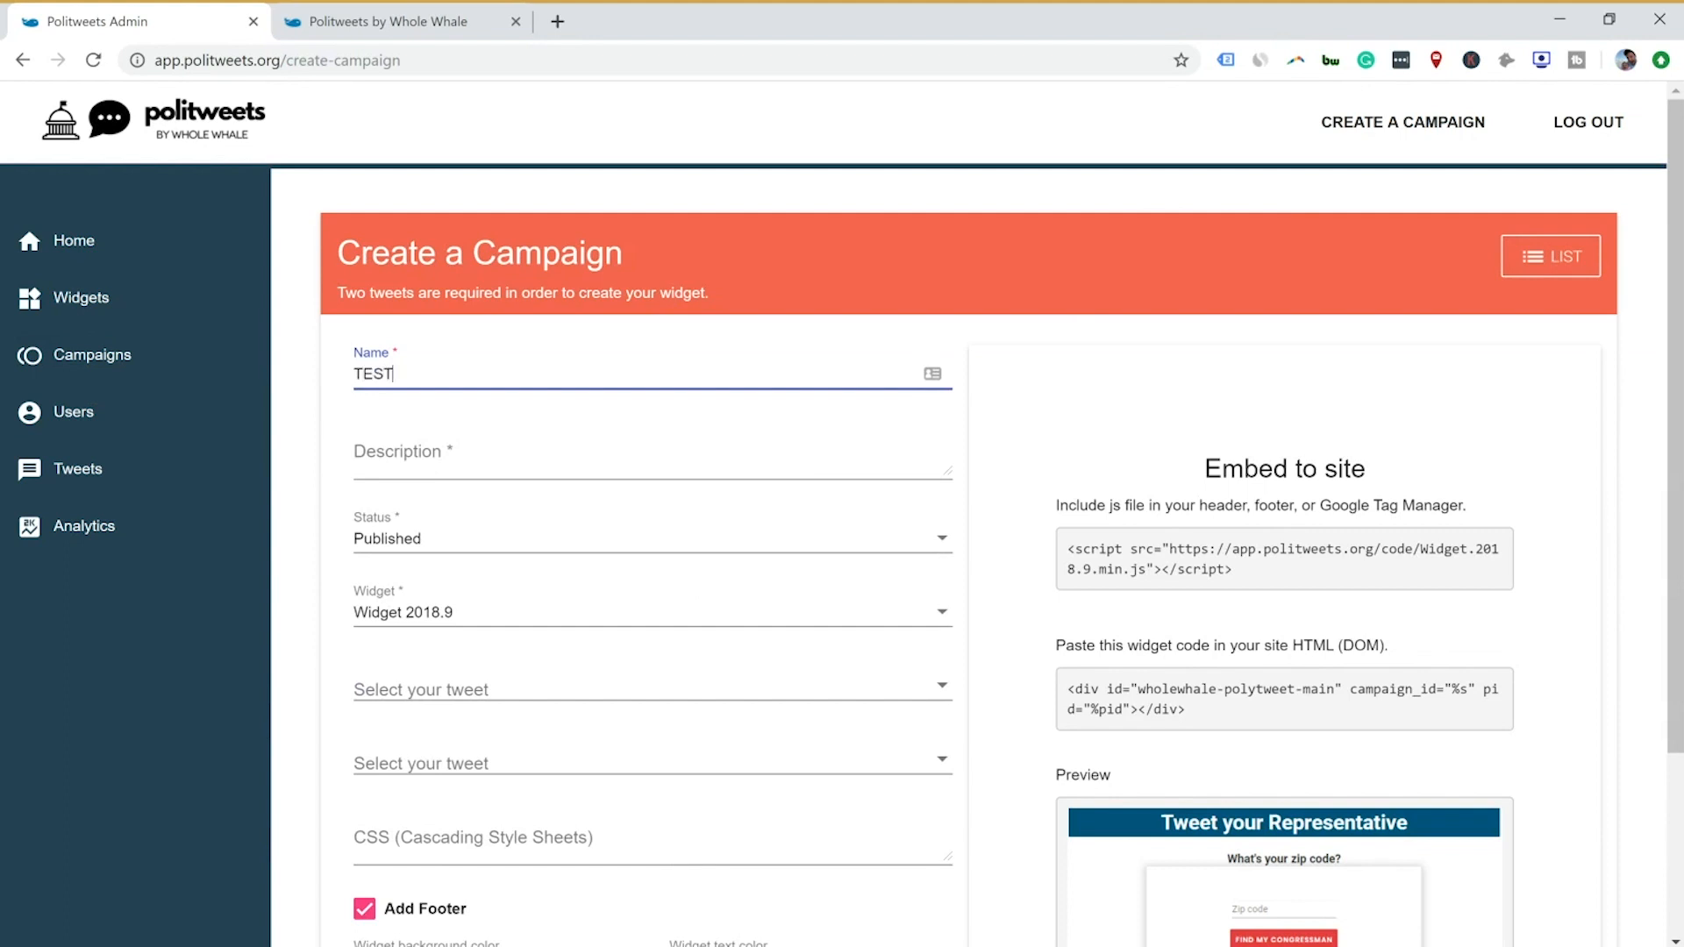
{"action": "left_click", "coordinate": [651, 451]}
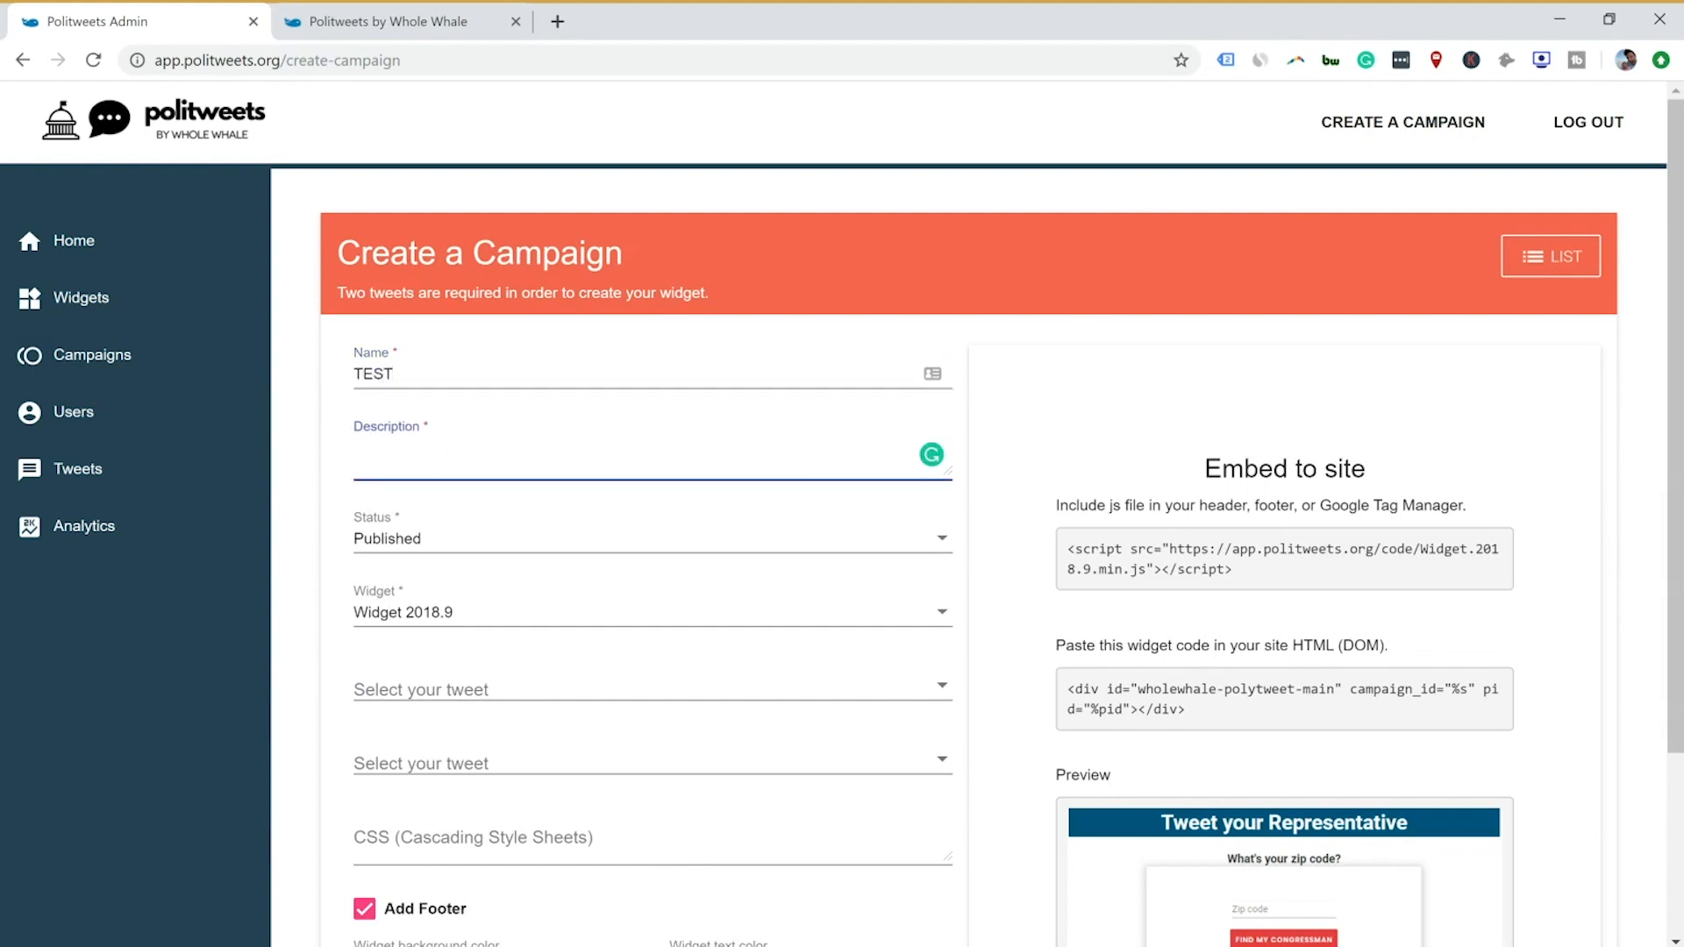
{"action": "type", "text": "for a reminder"}
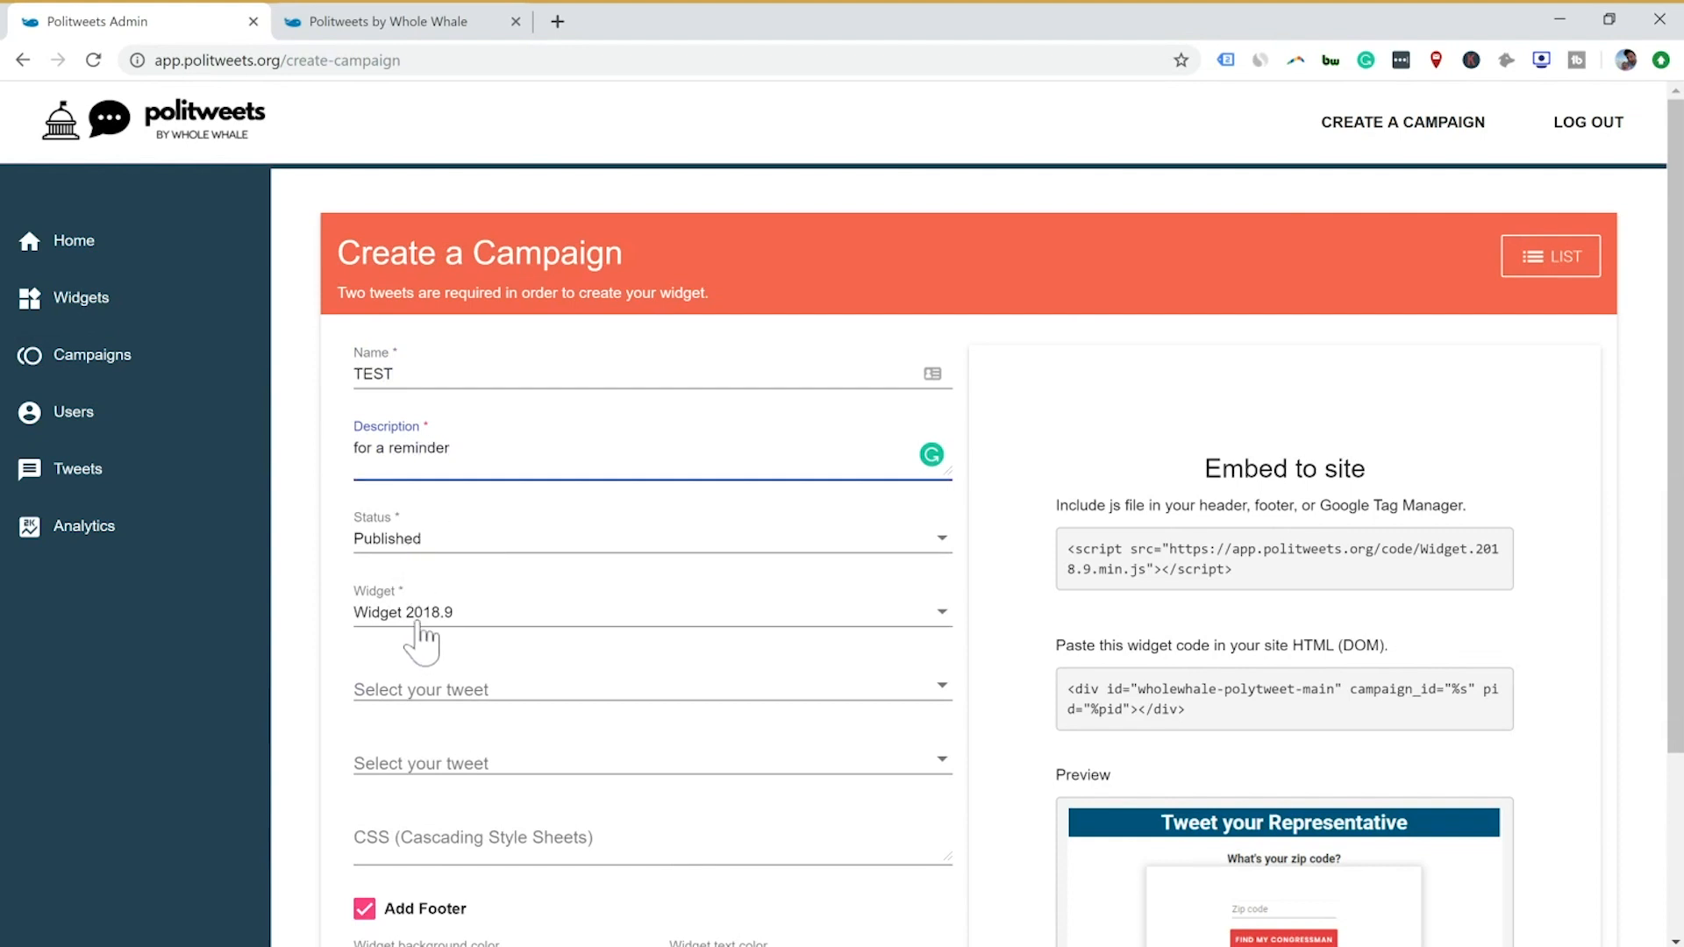
{"action": "scroll", "scroll_direction": "down", "scroll_amount": 3}
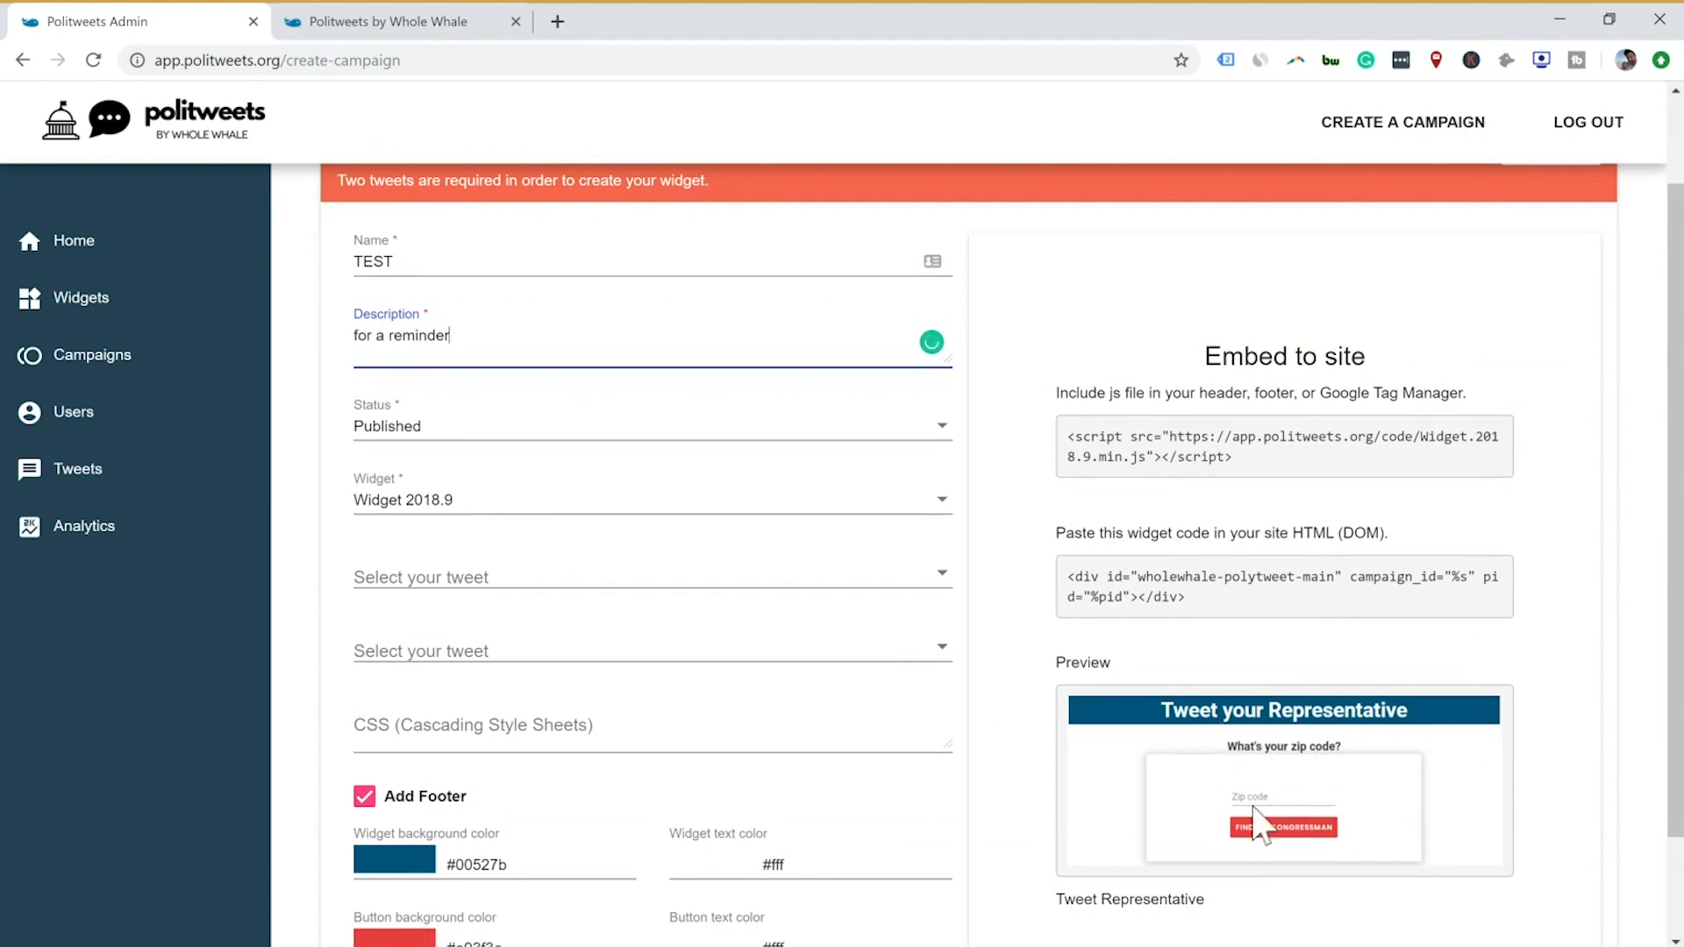
{"action": "scroll", "scroll_direction": "down", "scroll_amount": 3}
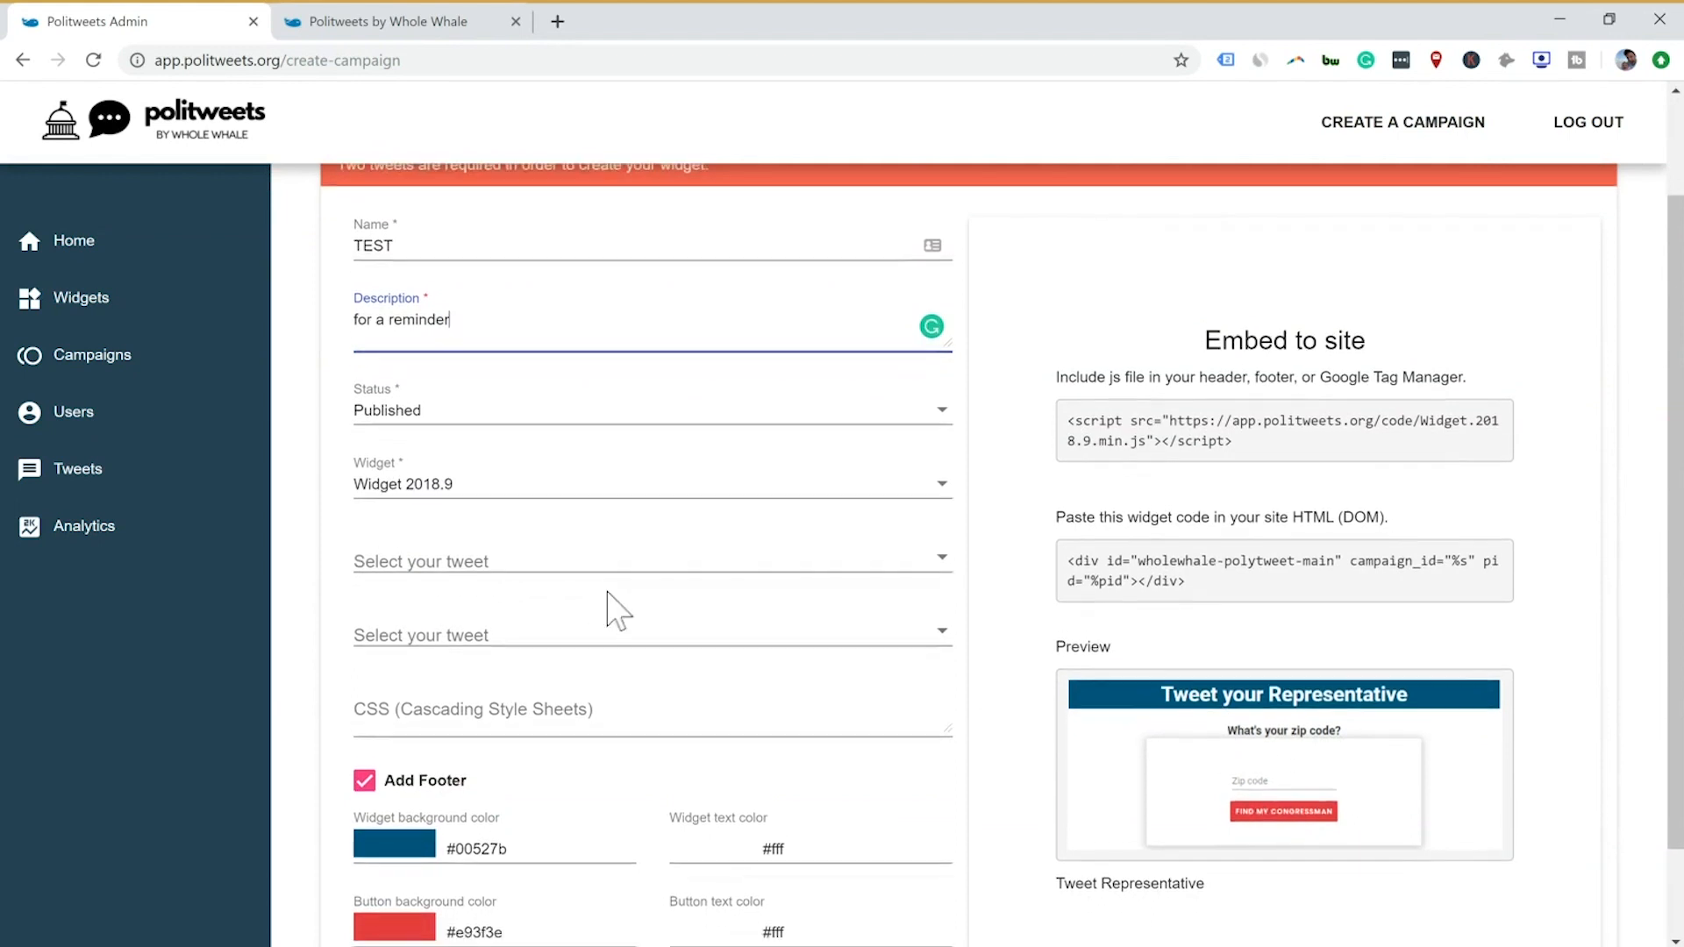
- Choose the forest fires tweet and the Getting better tweet for the campaign's two slots
{"action": "left_click", "coordinate": [651, 562]}
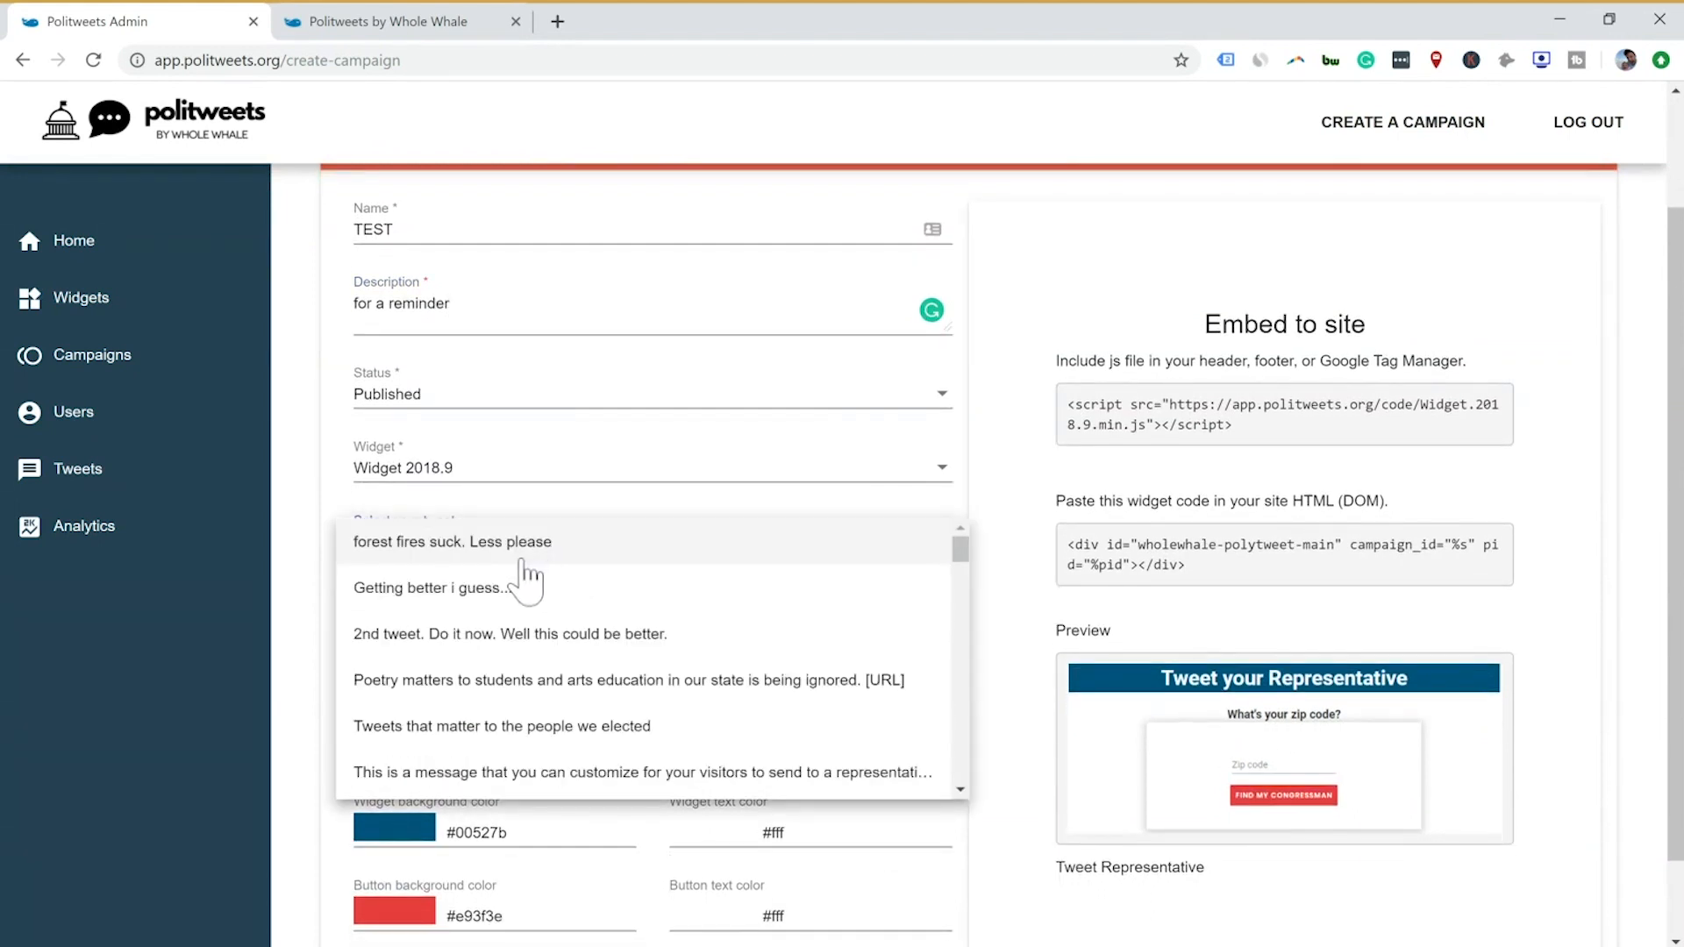
{"action": "left_click", "coordinate": [453, 542]}
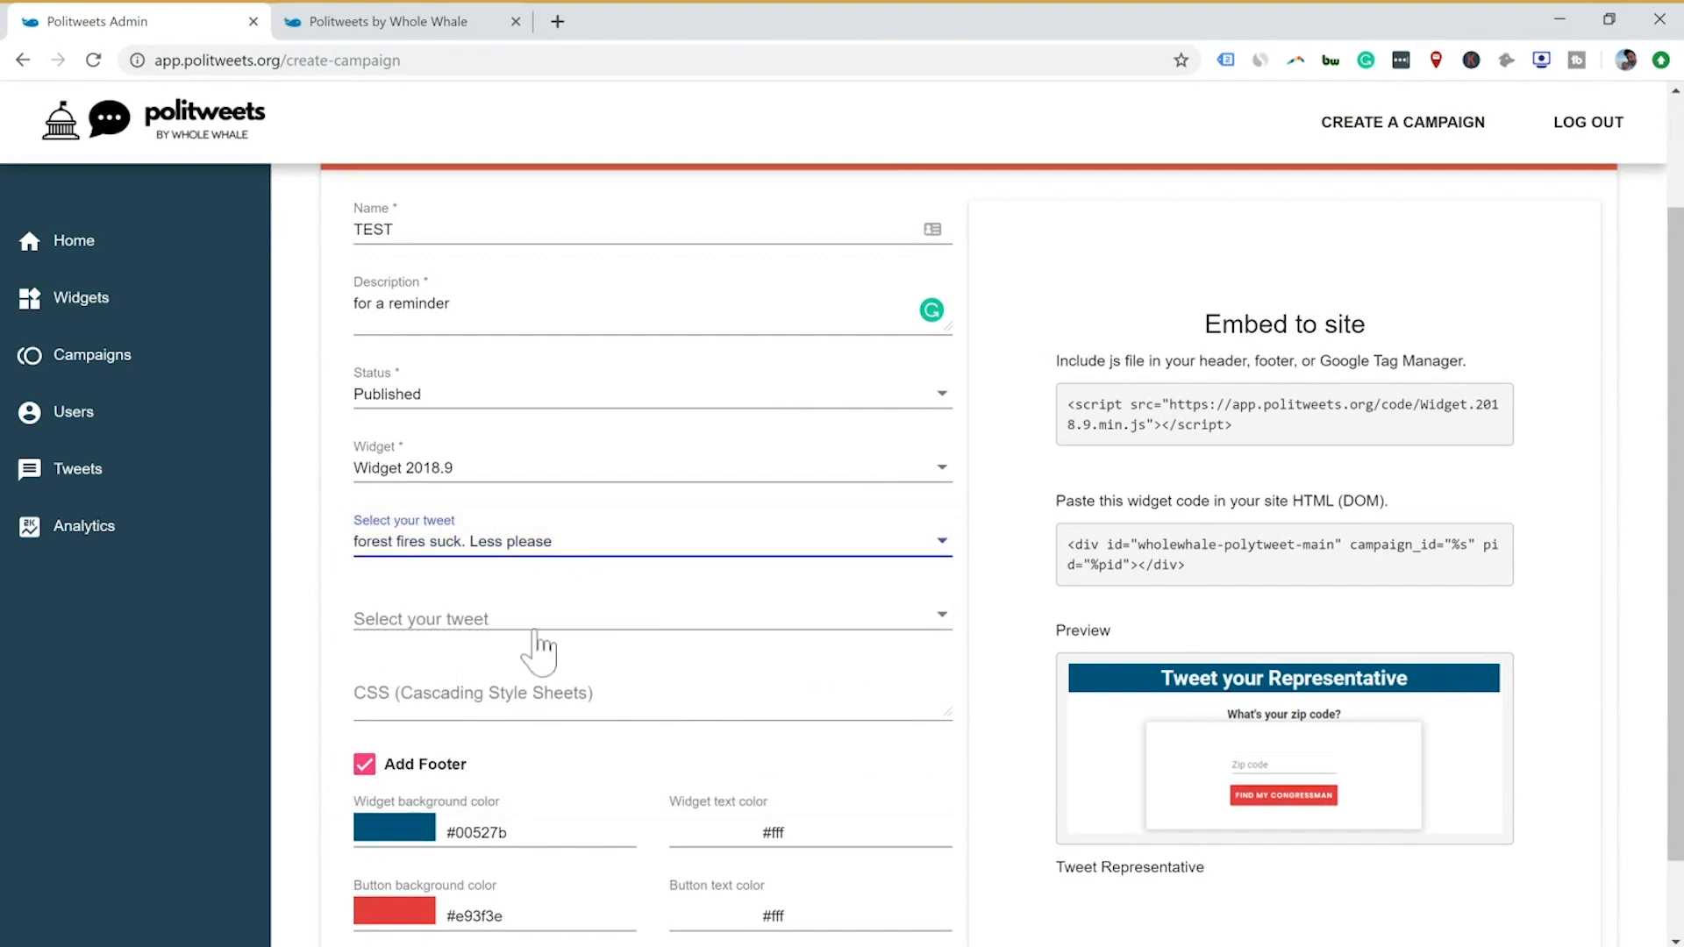
{"action": "left_click", "coordinate": [647, 619]}
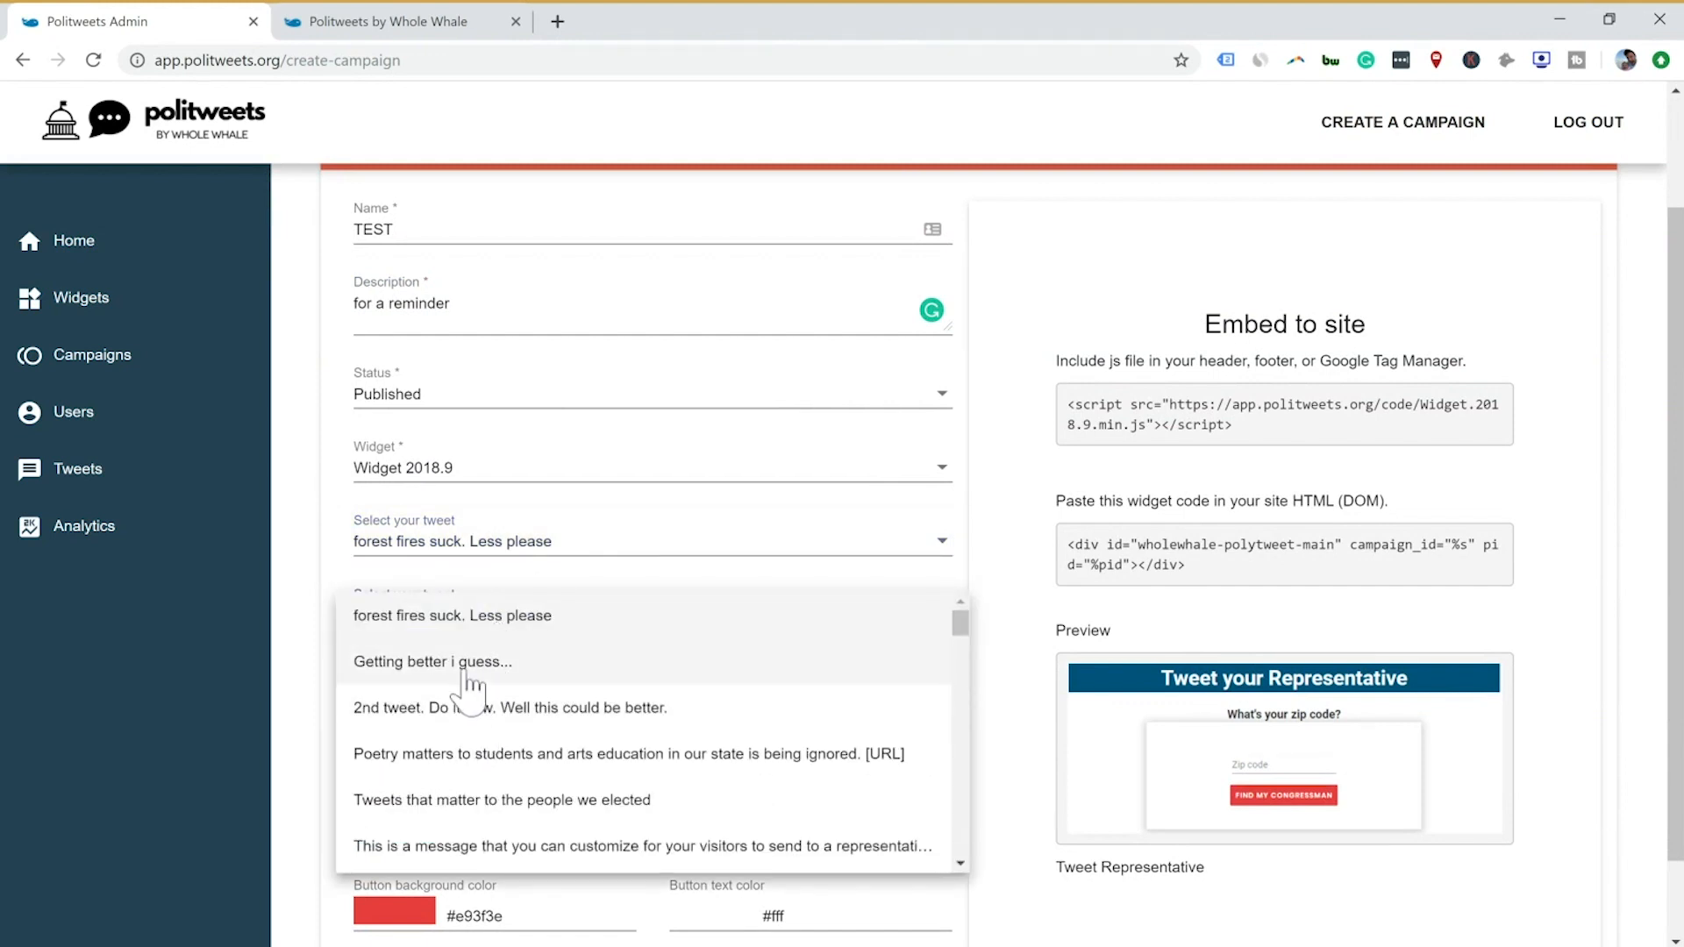
{"action": "left_click", "coordinate": [433, 661]}
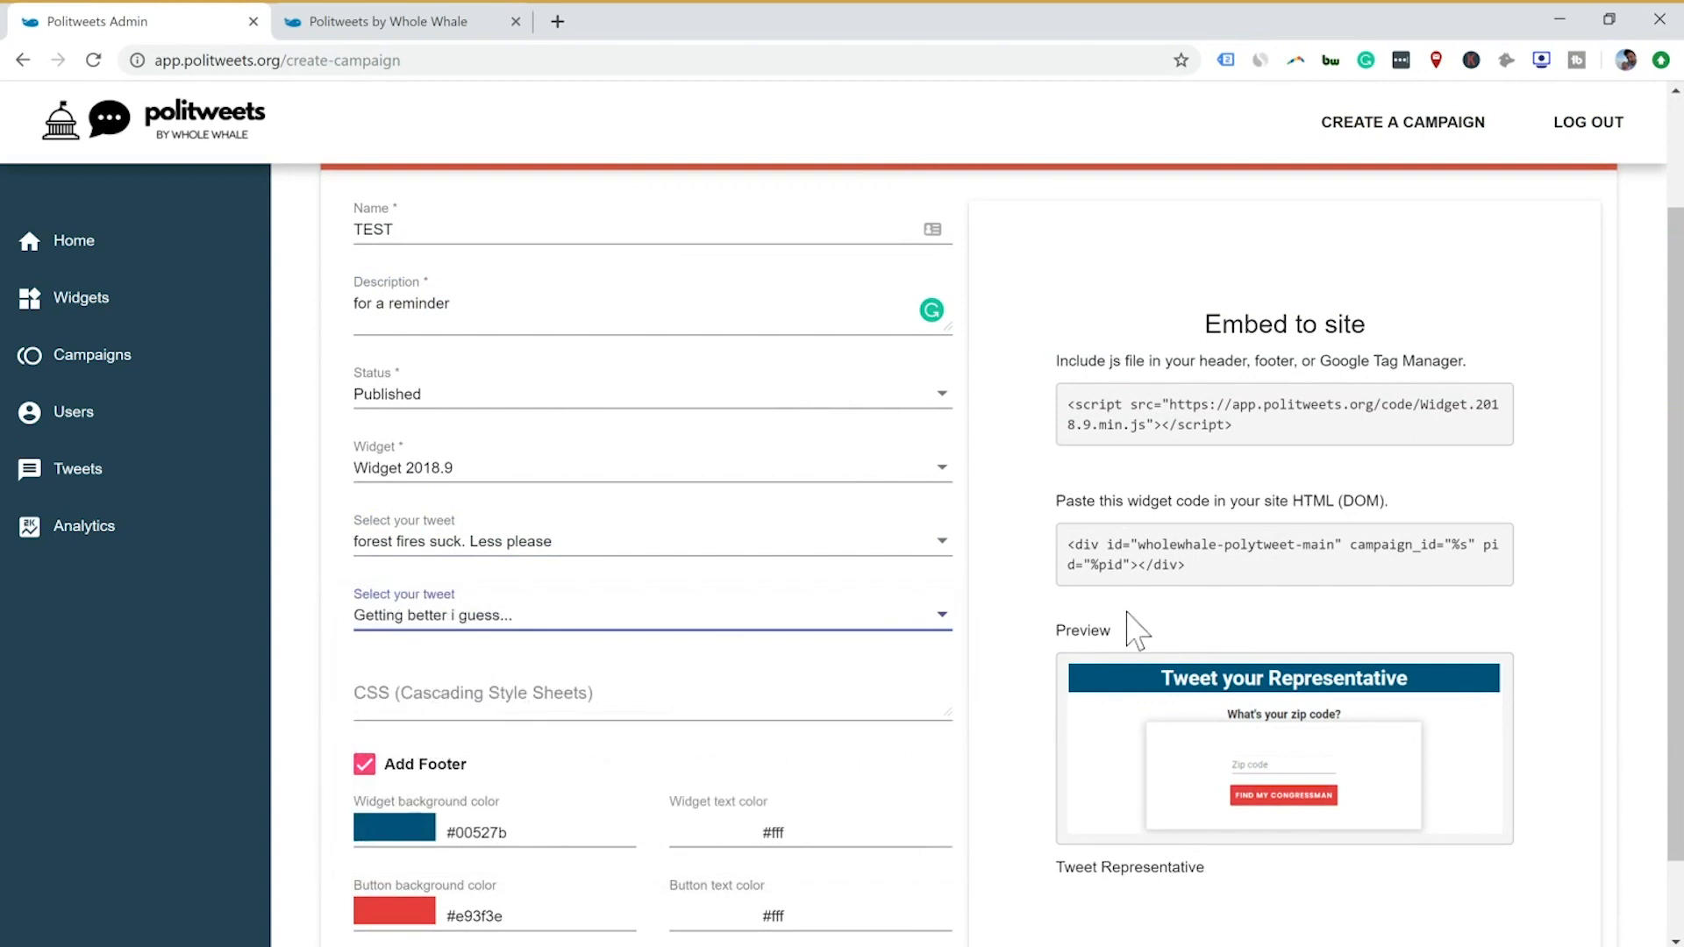
{"action": "scroll", "scroll_direction": "down", "scroll_amount": 3}
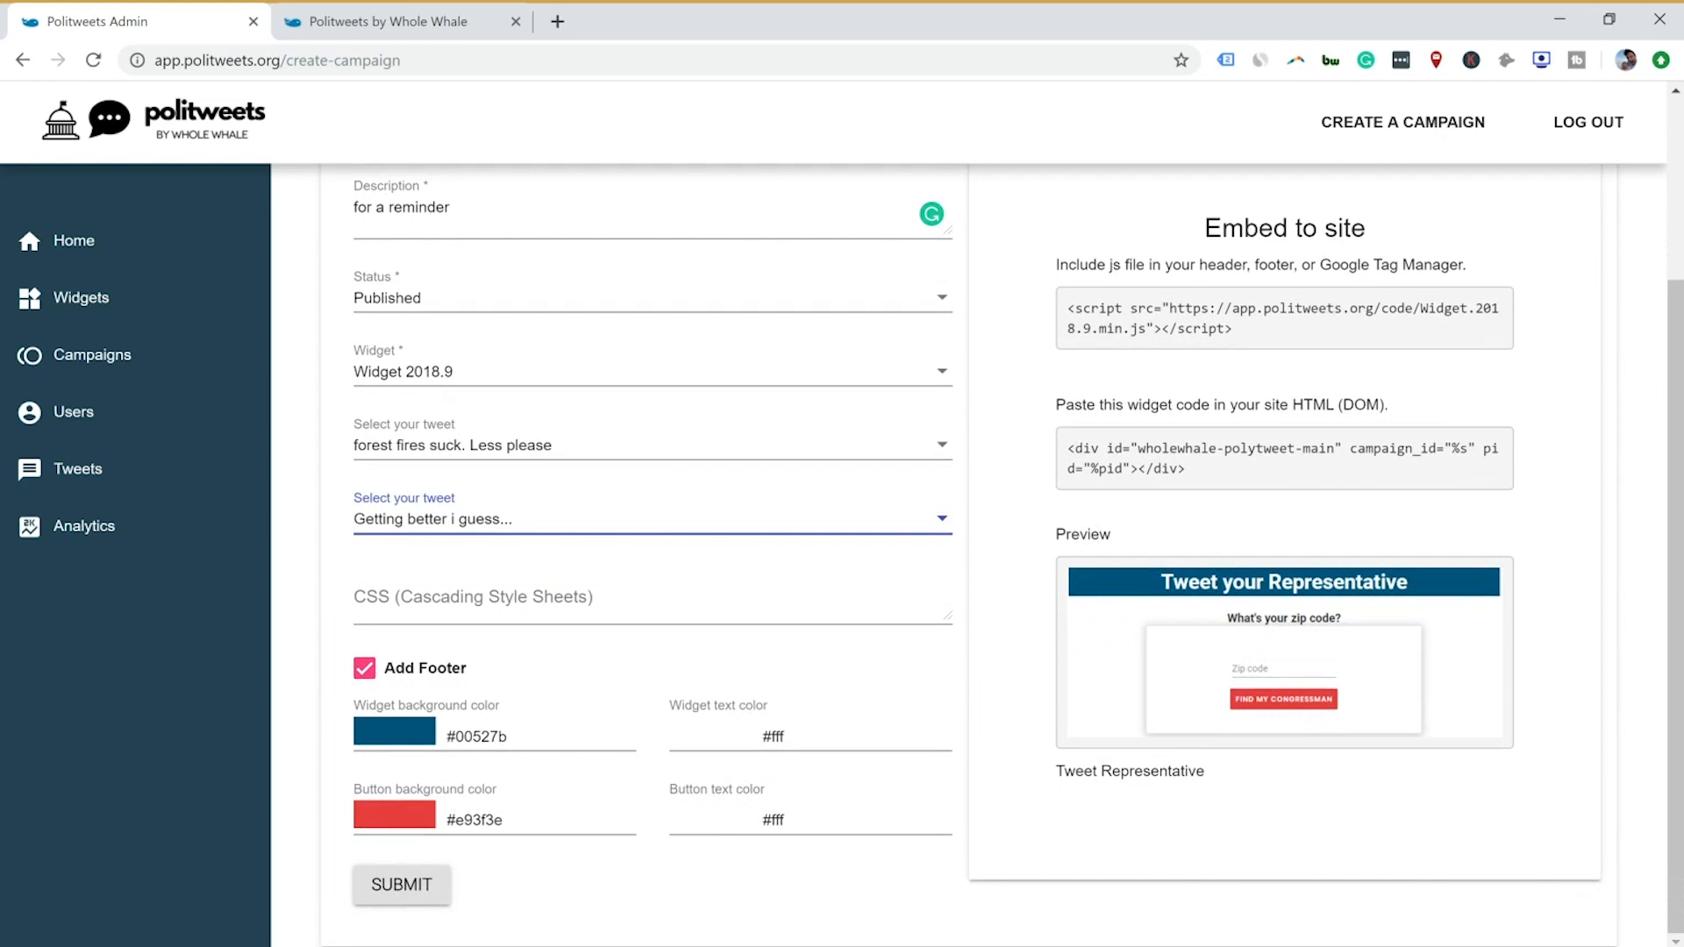
{"action": "mouse_move", "coordinate": [763, 735]}
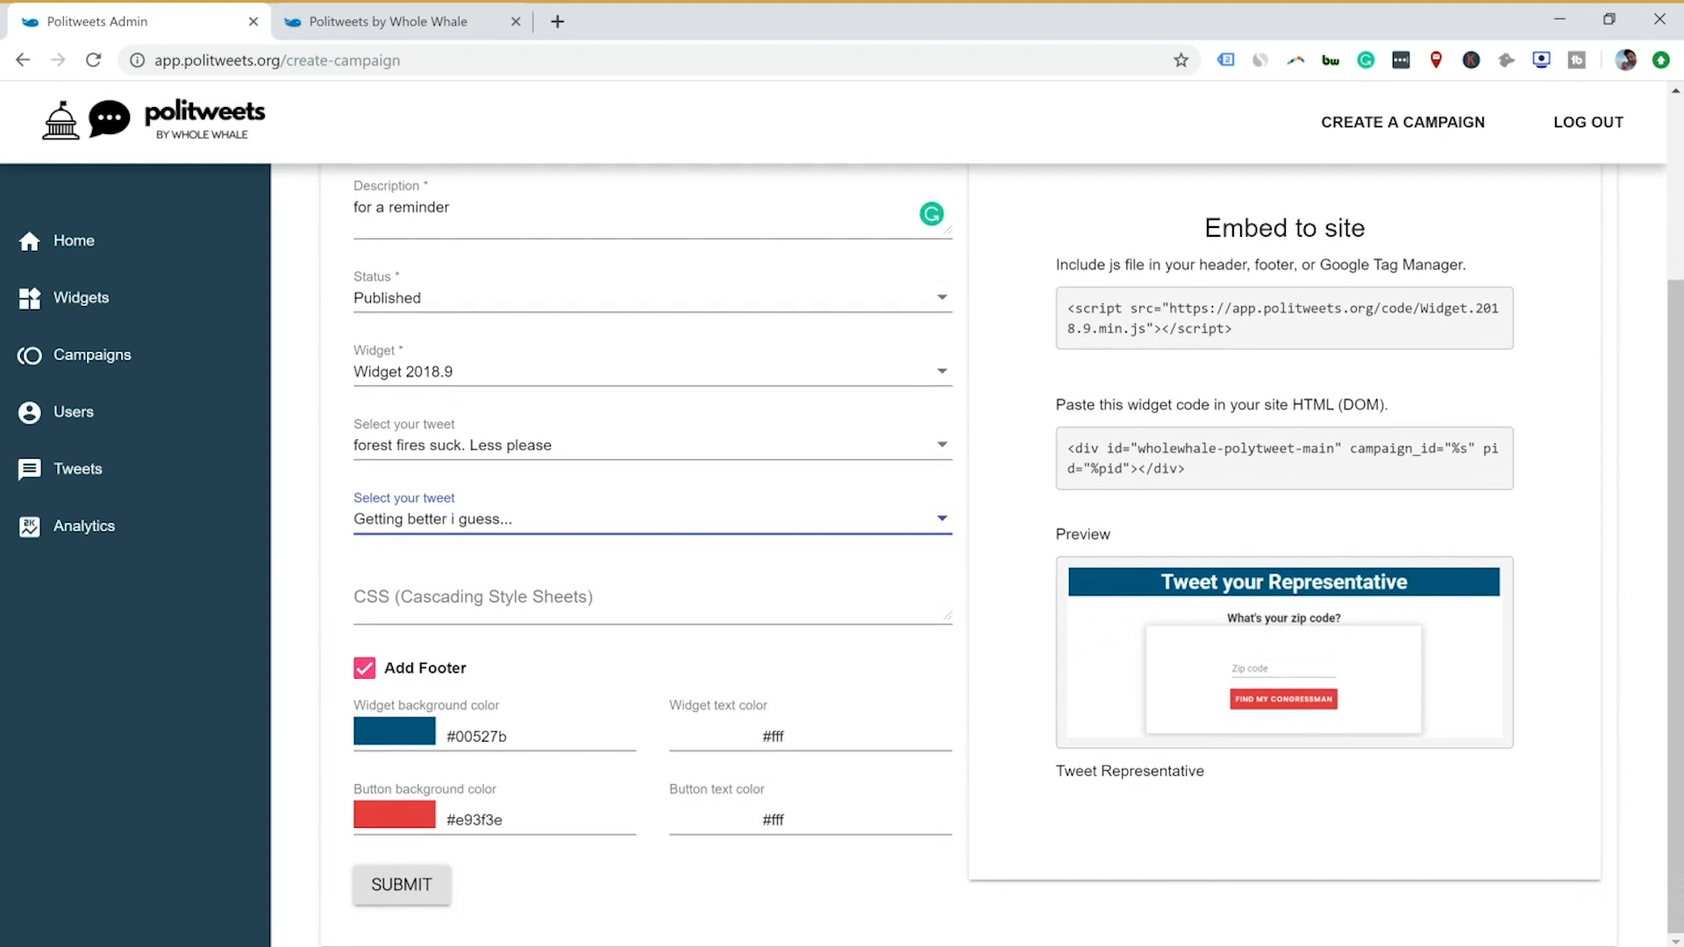
{"action": "mouse_move", "coordinate": [955, 718]}
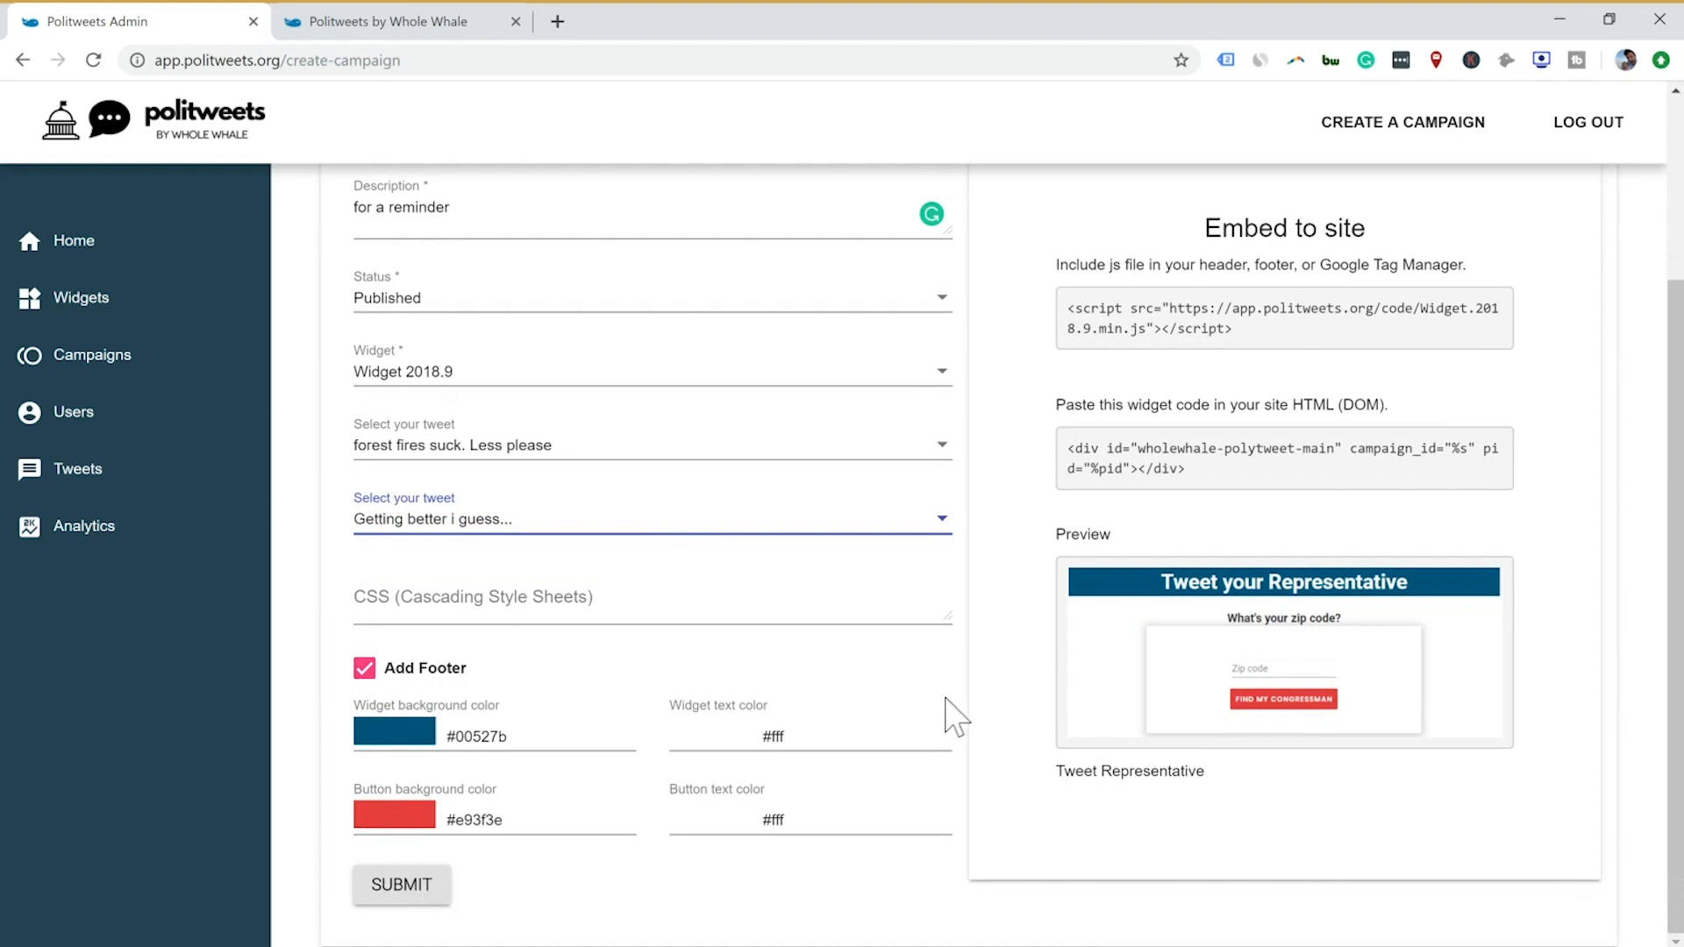
{"action": "mouse_move", "coordinate": [1290, 592]}
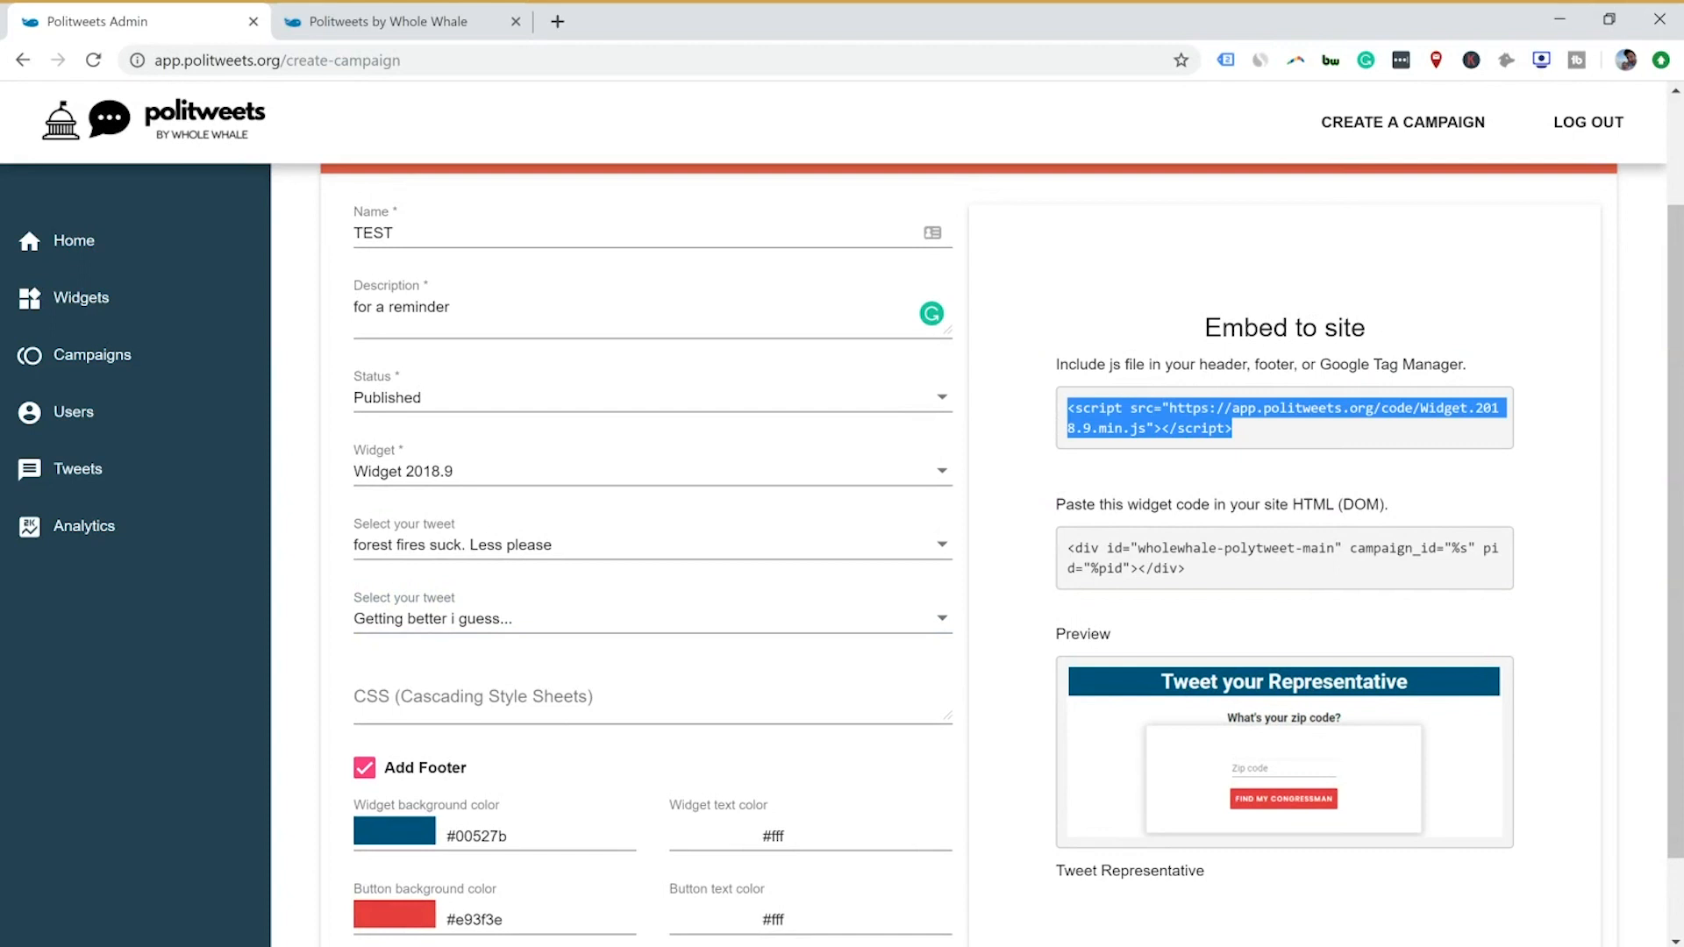
{"action": "mouse_move", "coordinate": [1273, 451]}
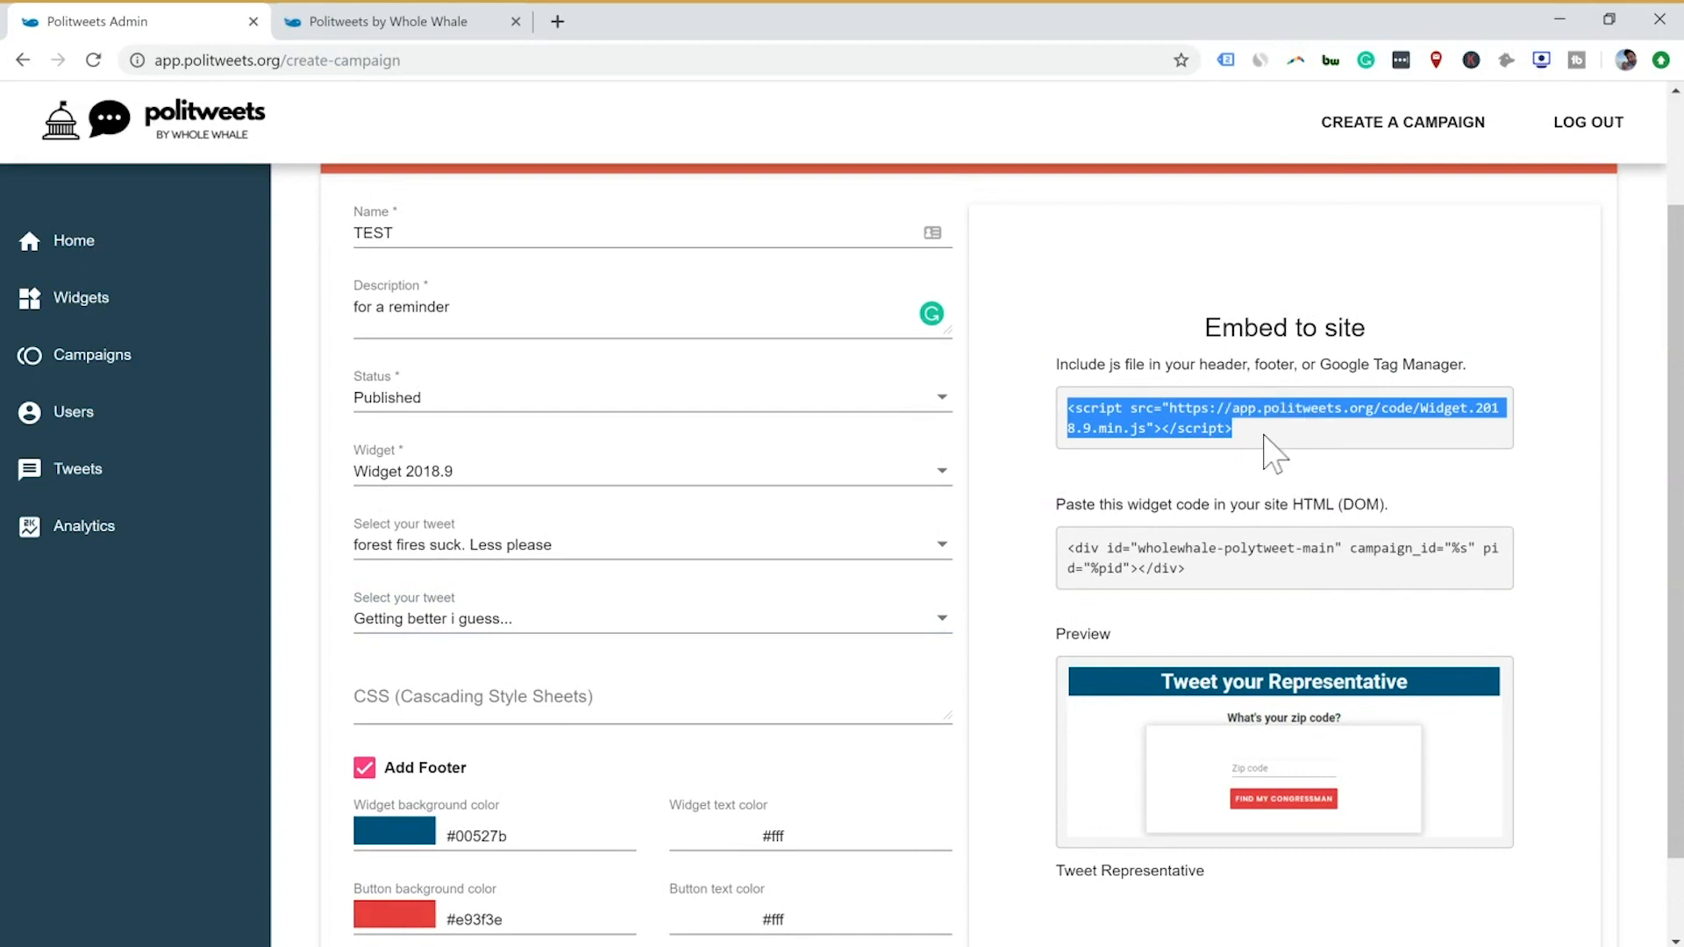
{"action": "mouse_move", "coordinate": [1274, 451]}
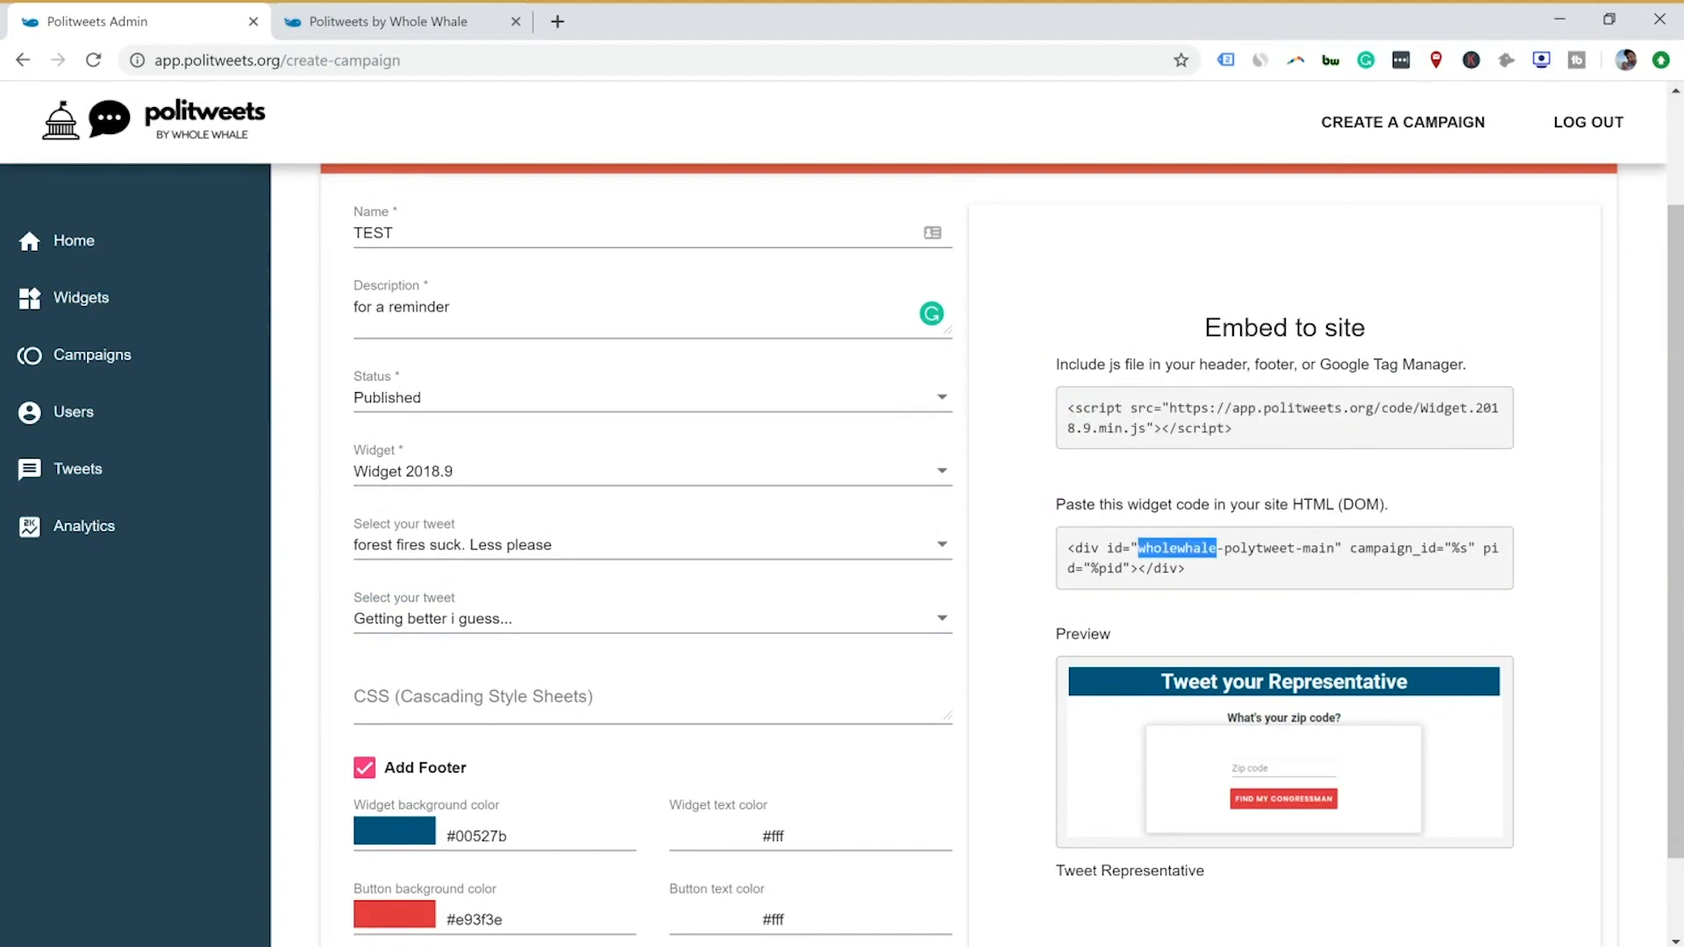
- Select the whole widget div code line in the embed section
{"action": "triple_click", "coordinate": [1285, 558]}
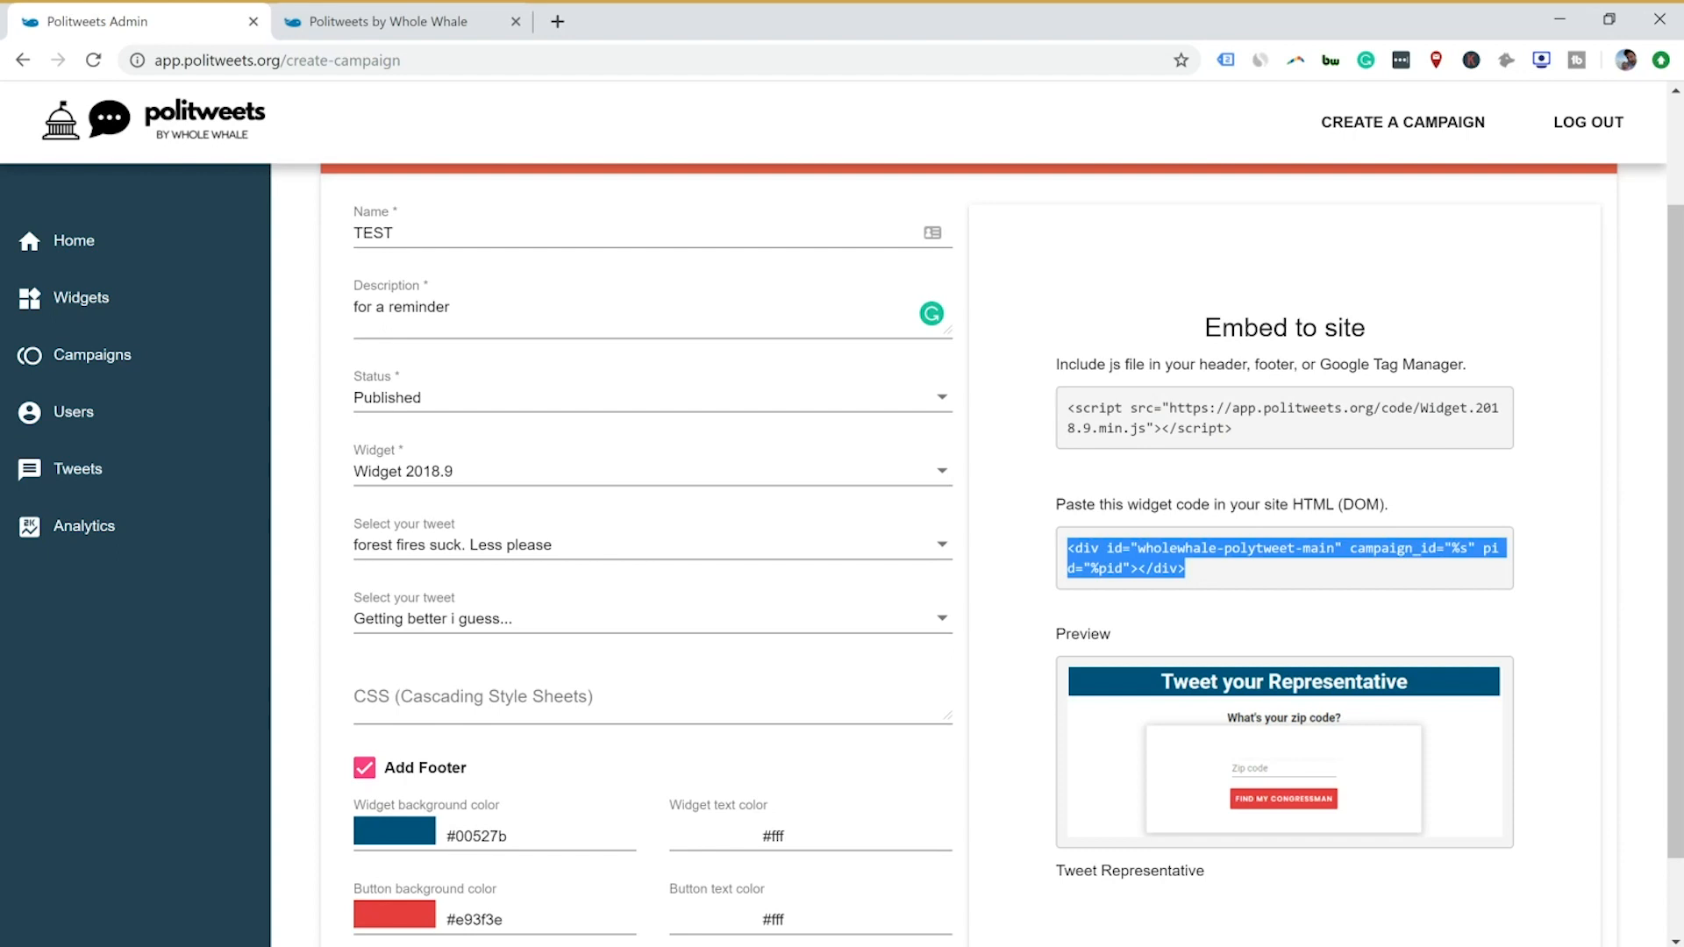
{"action": "mouse_move", "coordinate": [1416, 633]}
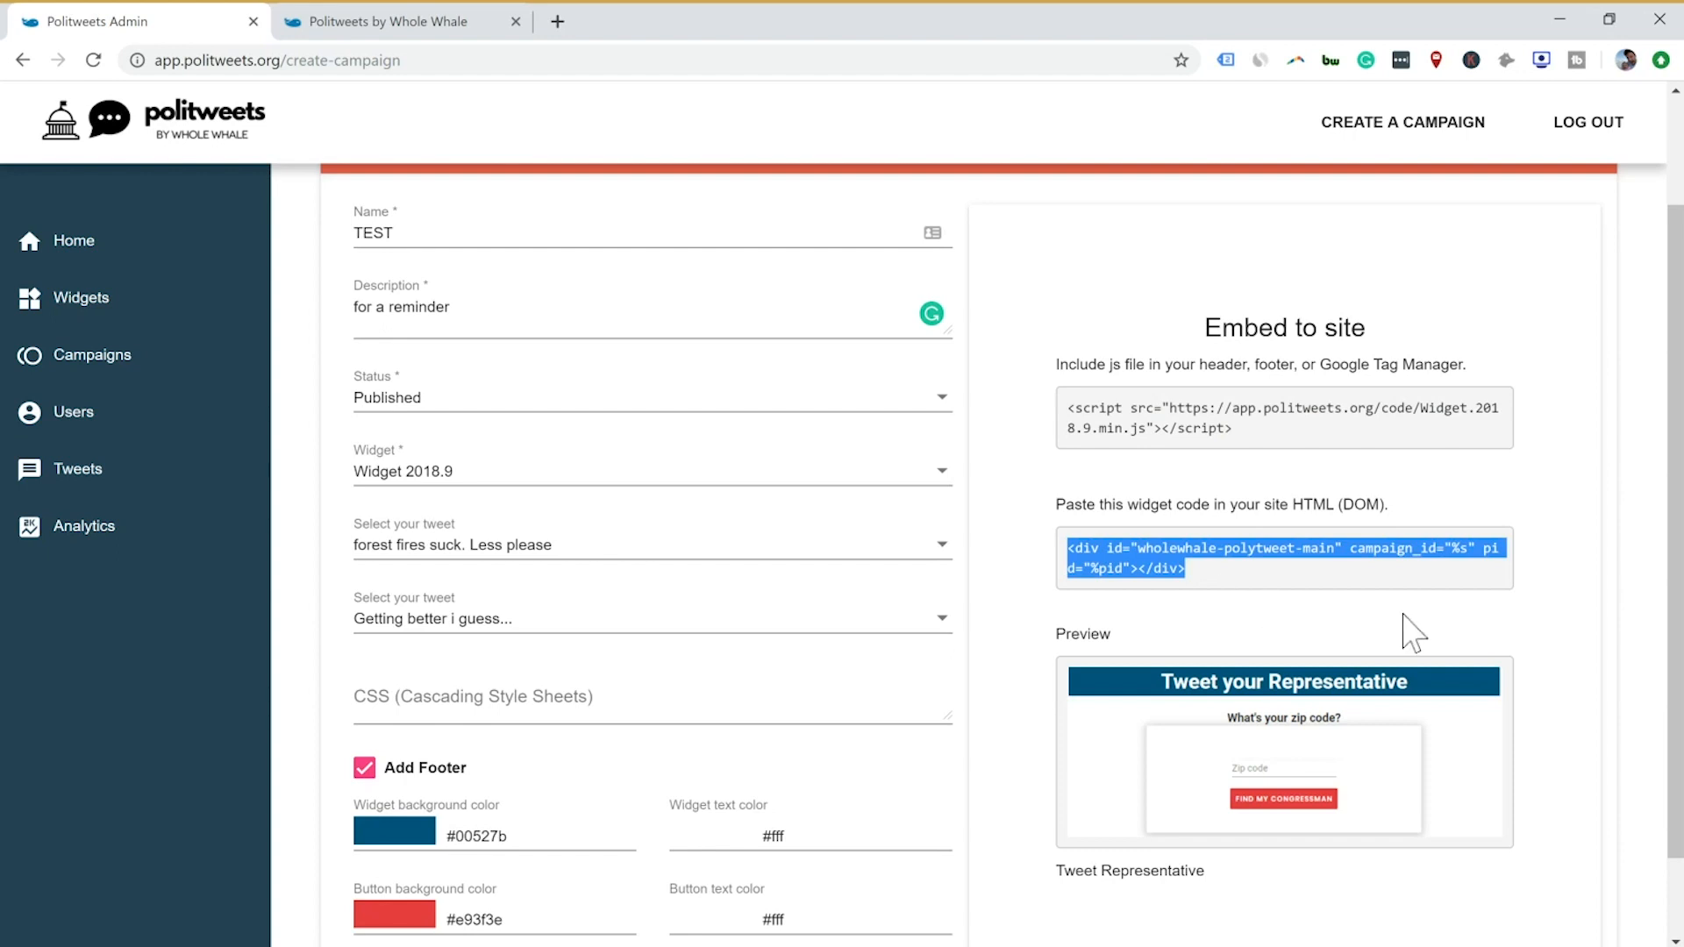
{"action": "mouse_move", "coordinate": [1242, 746]}
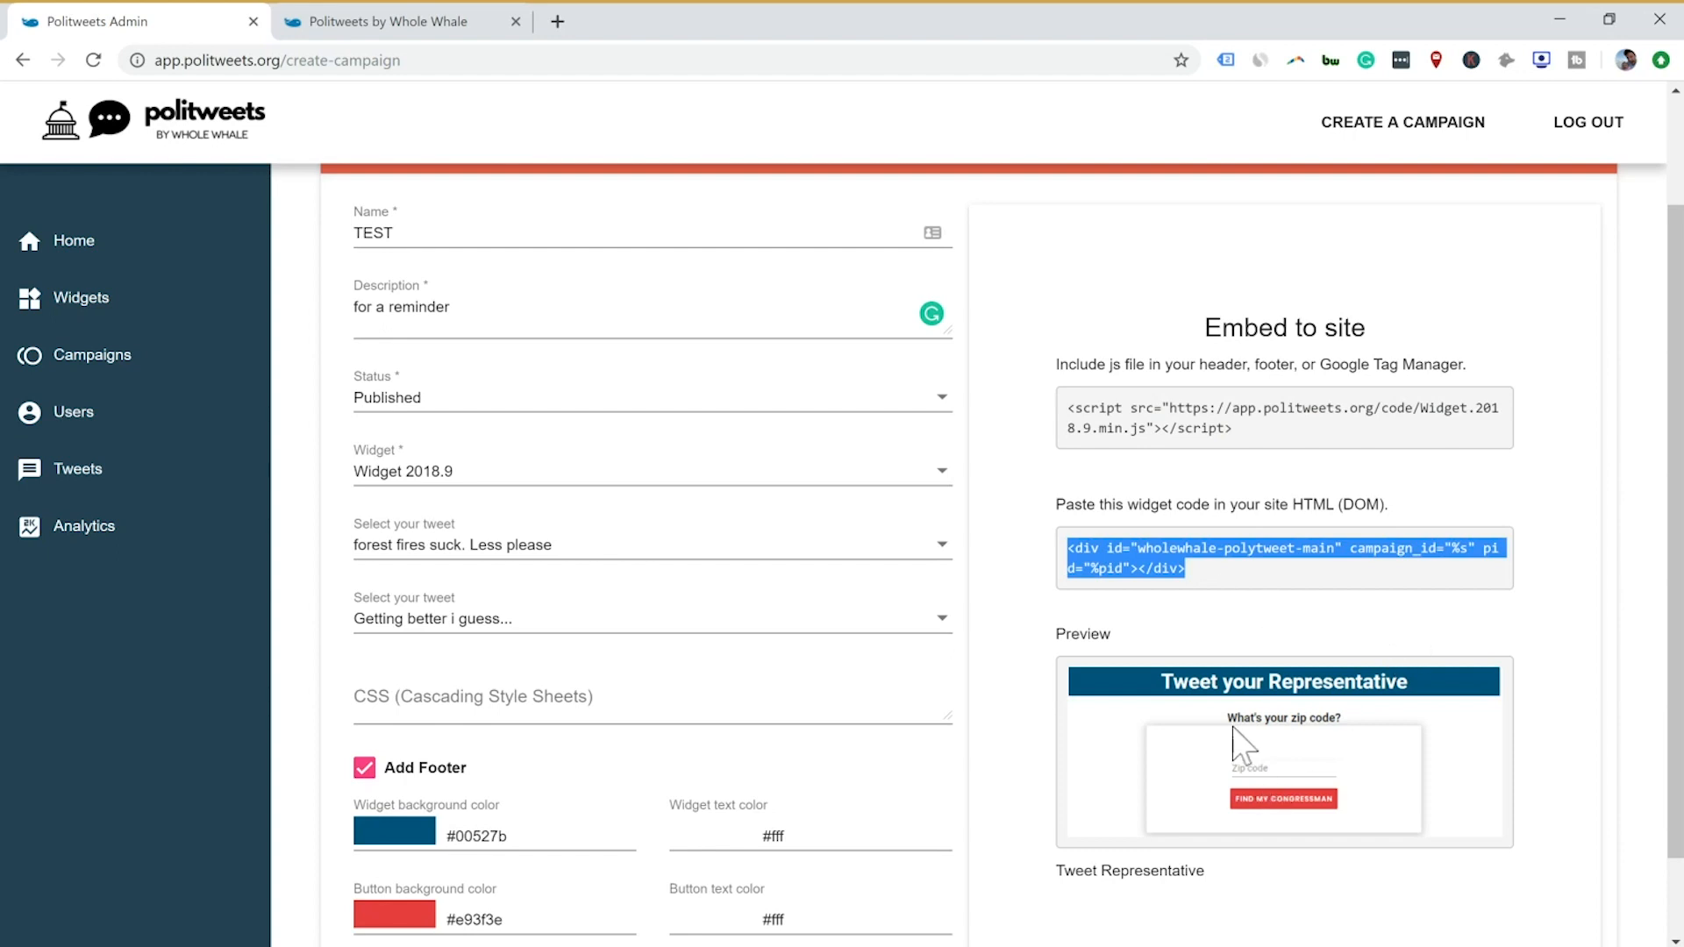
{"action": "mouse_move", "coordinate": [82, 526]}
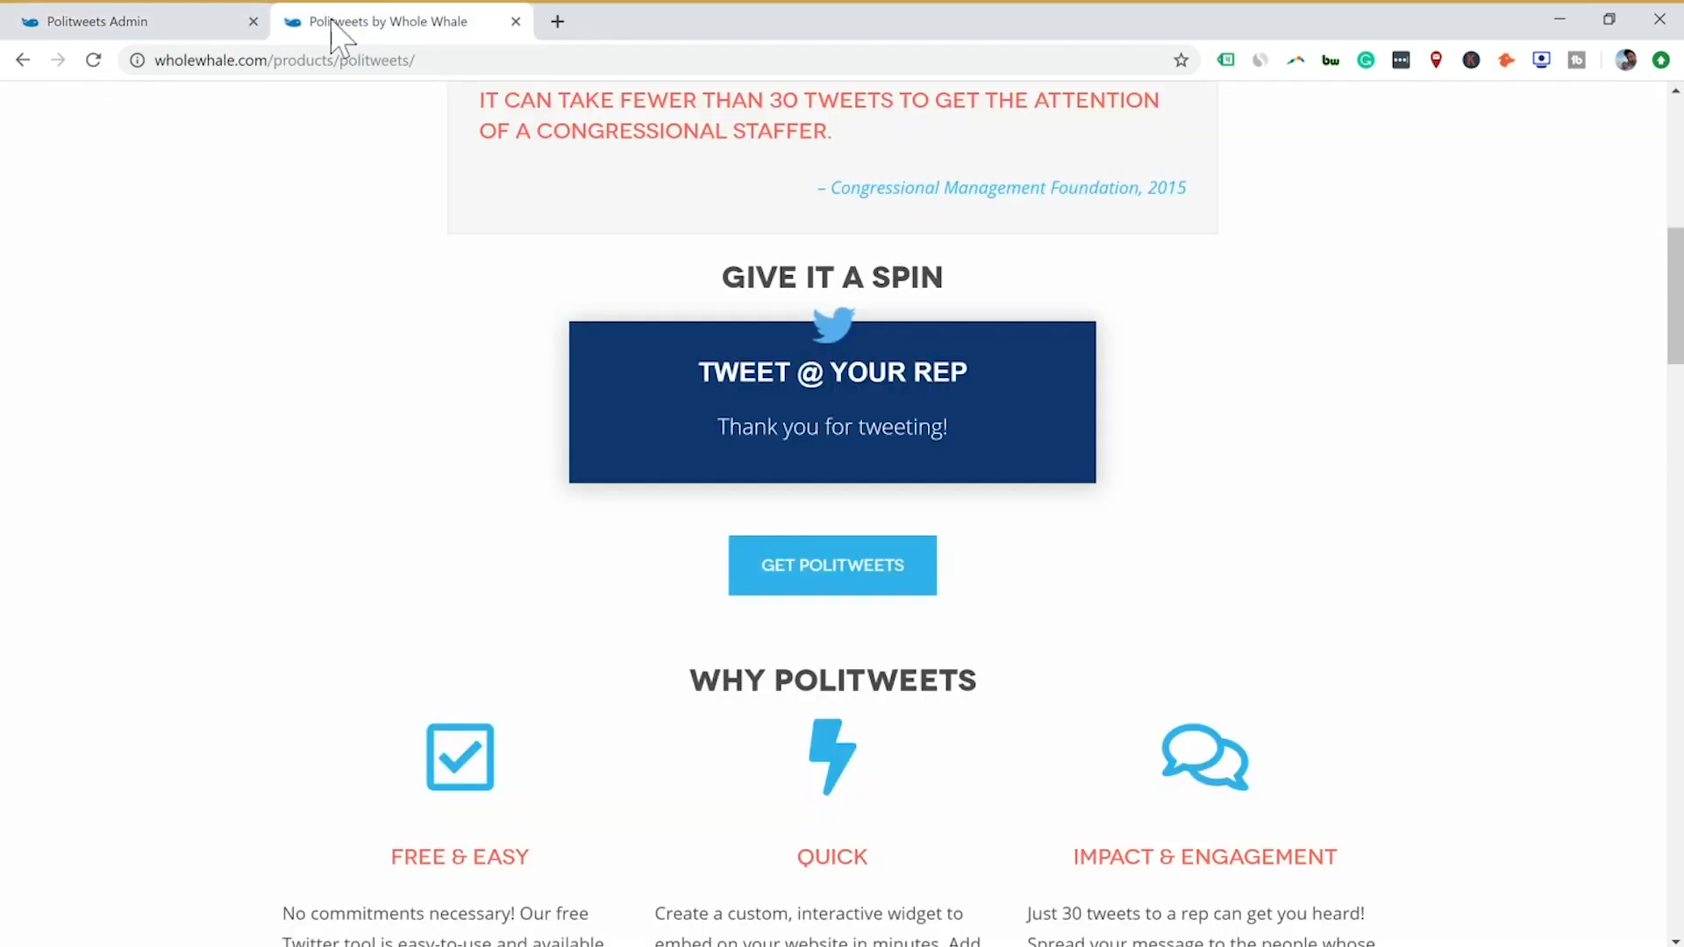
- Scroll the Whole Whale product page to the live Tweet @ Your Rep widget
{"action": "scroll", "scroll_direction": "down", "scroll_amount": 3}
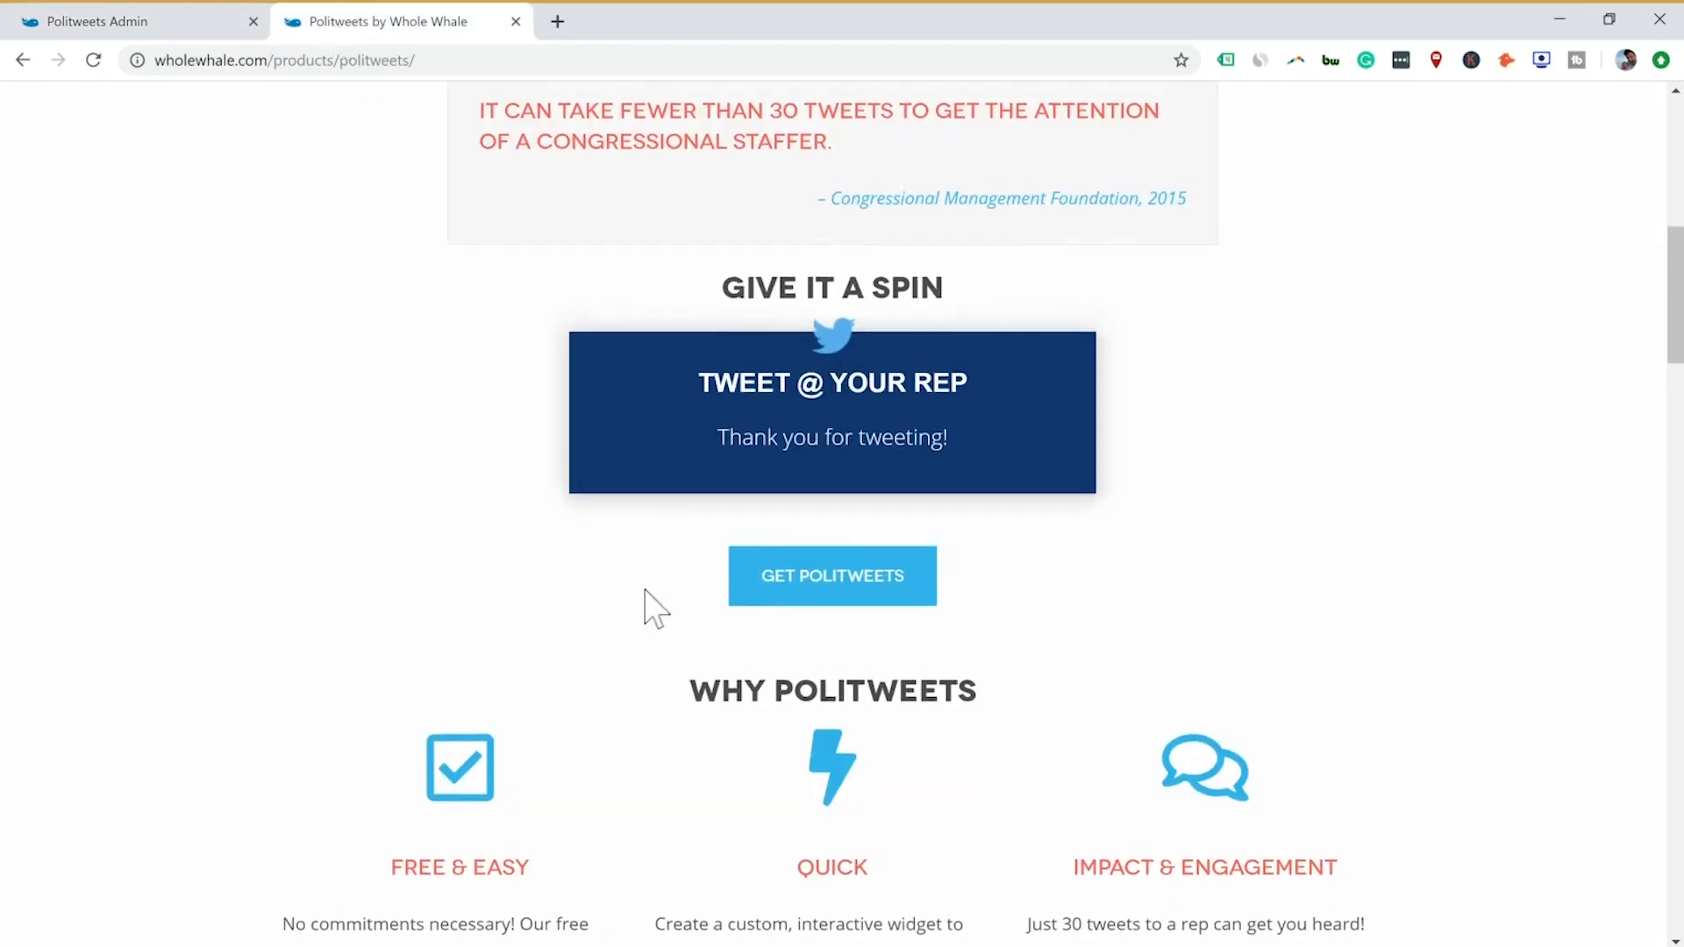